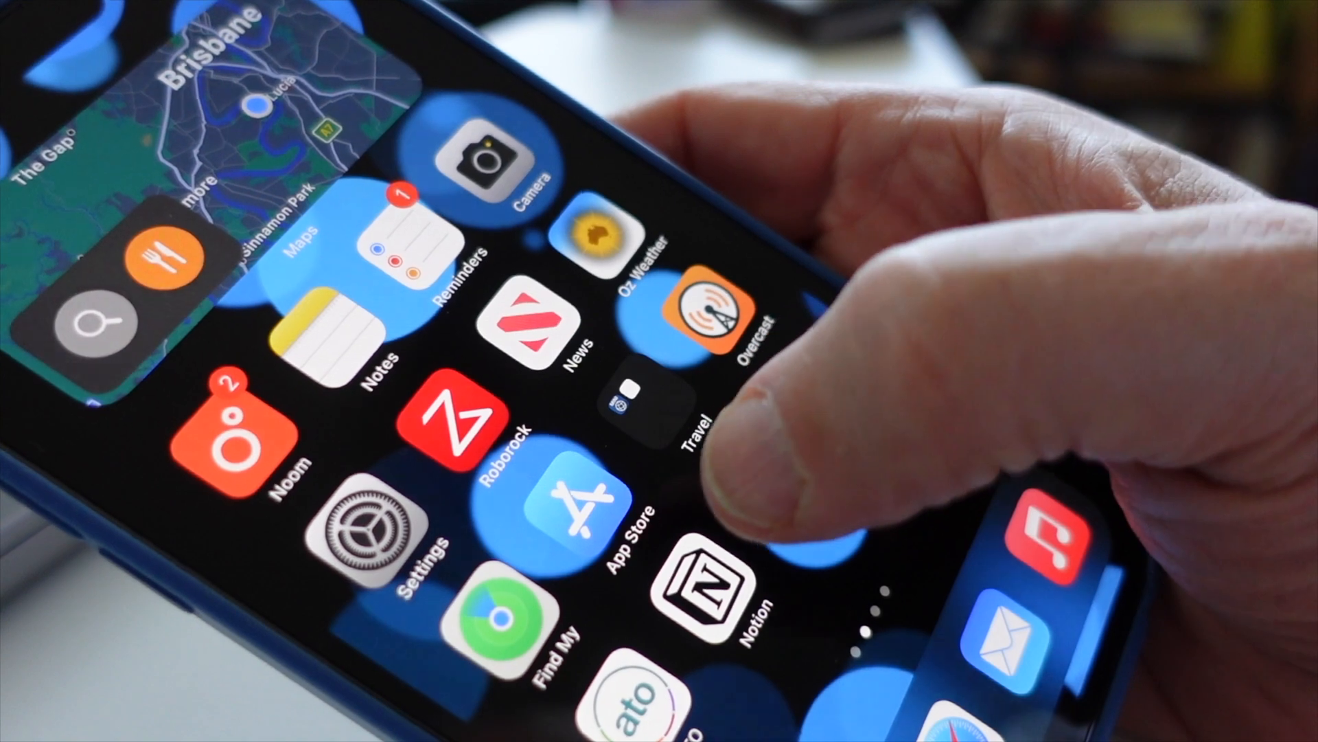
- Launch Notion from the iPhone home screen icon
{"action": "left_click", "coordinate": [710, 572]}
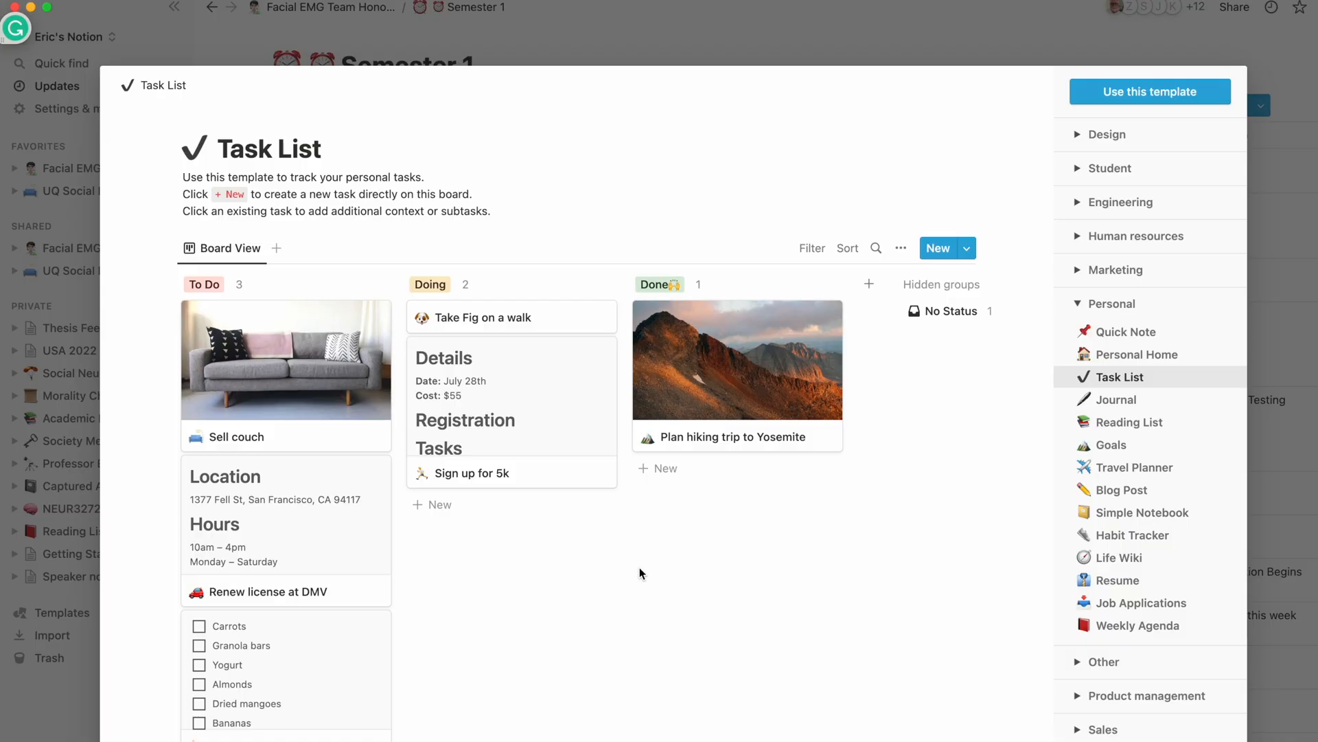
- Preview the Goals, Travel Planner, Simple Notebook and Life Wiki personal templates
{"action": "left_click", "coordinate": [1112, 444]}
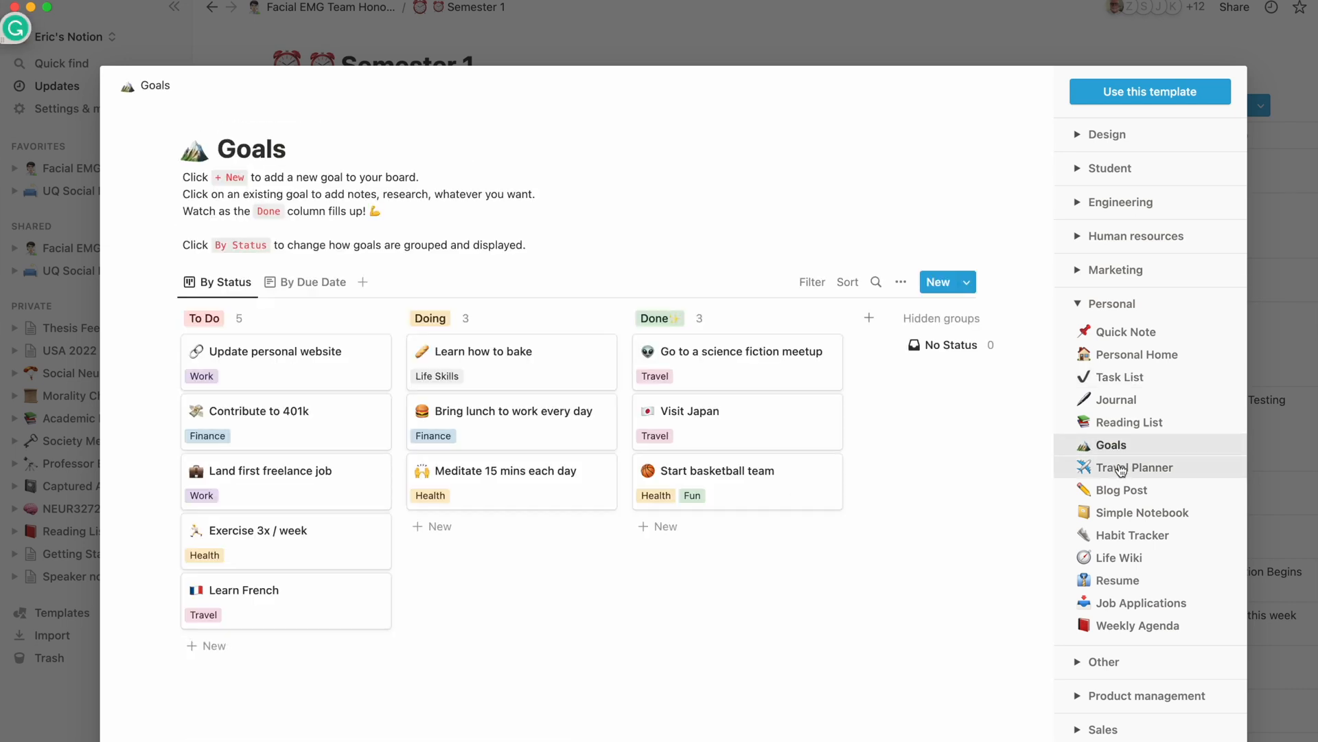
{"action": "left_click", "coordinate": [1135, 467]}
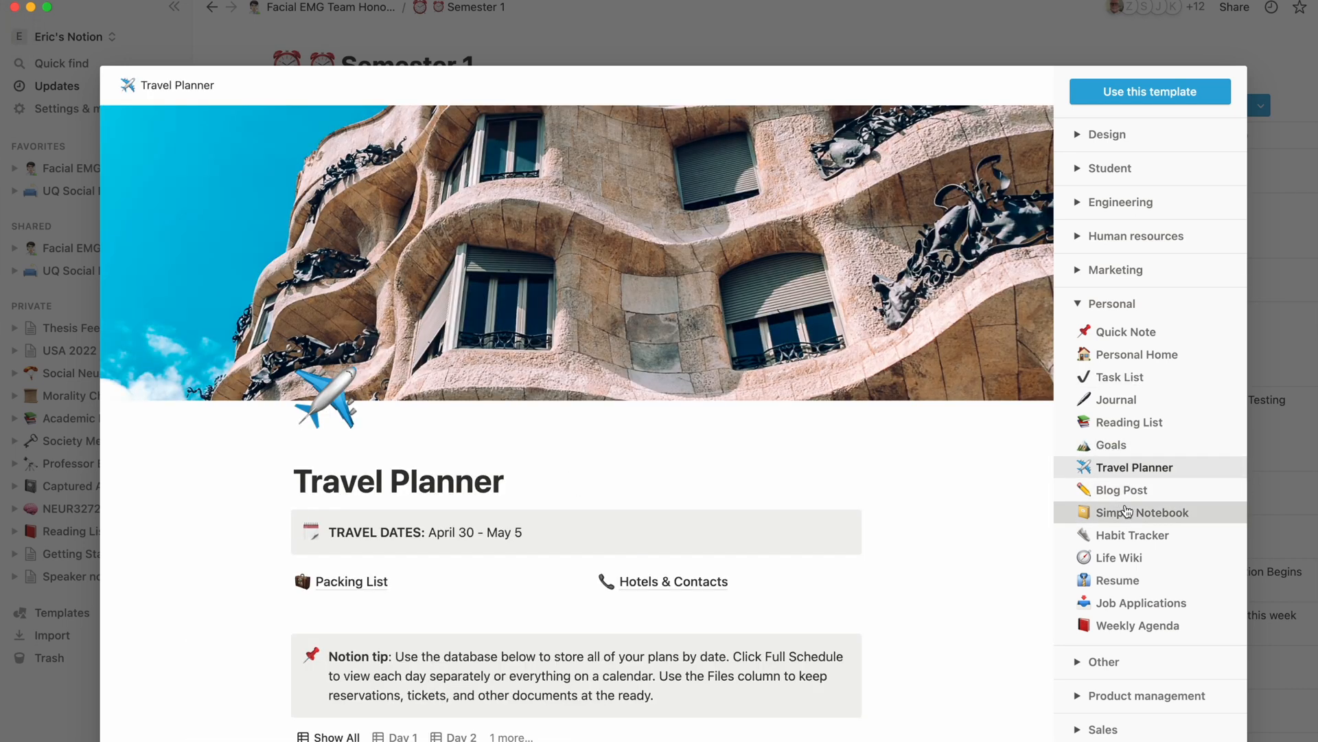
{"action": "left_click", "coordinate": [1144, 512]}
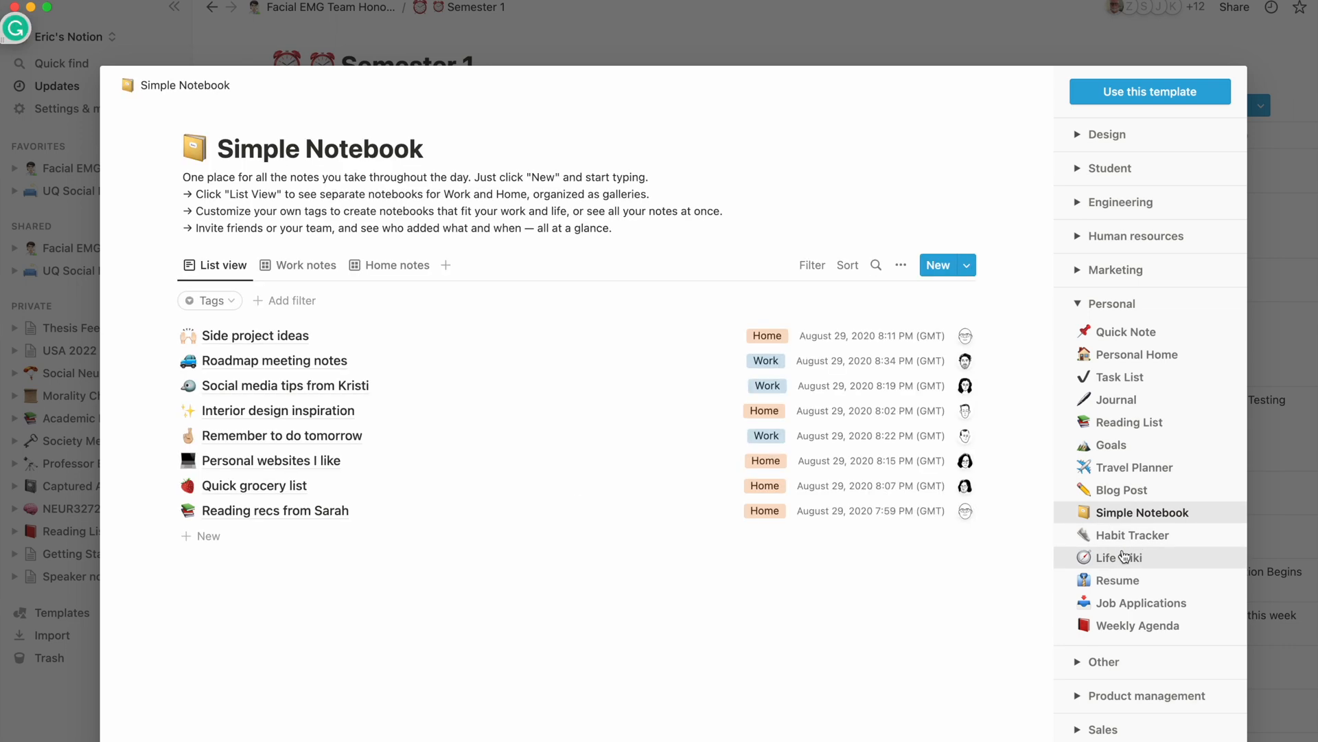
{"action": "left_click", "coordinate": [1119, 557]}
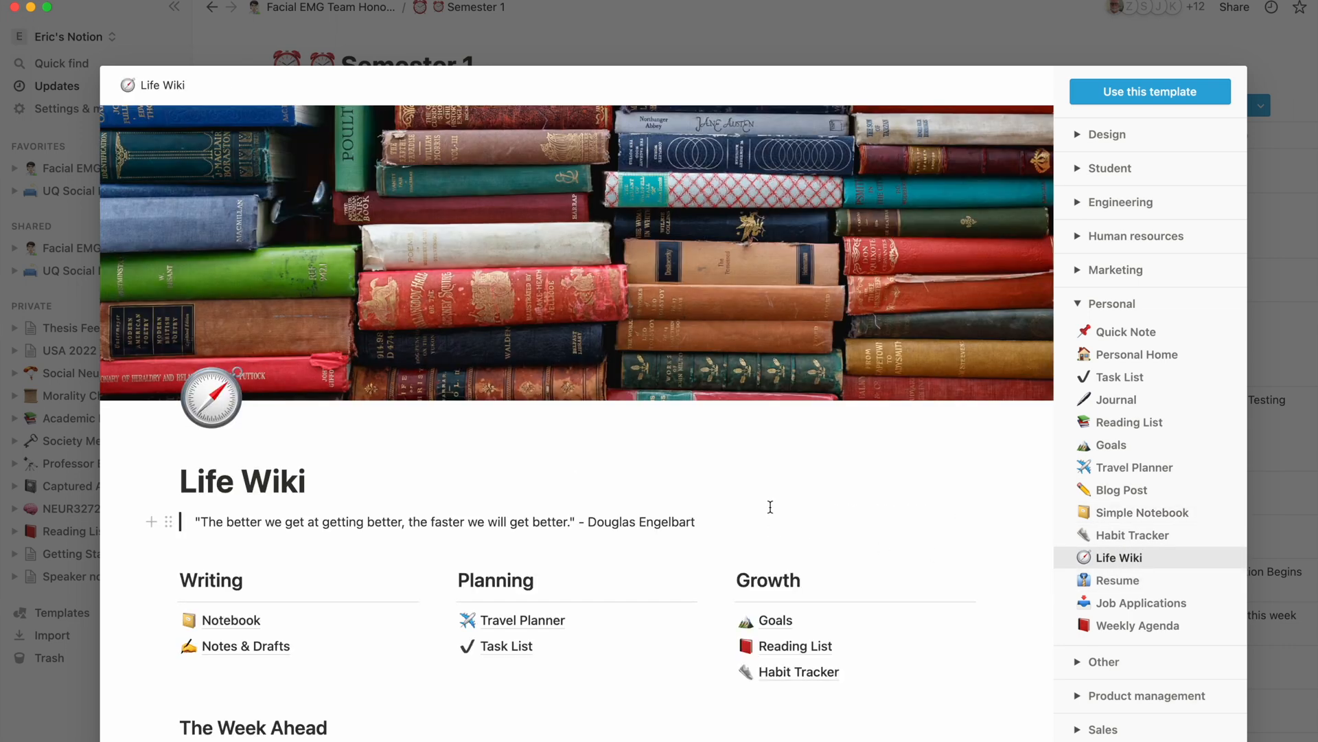
{"action": "scroll", "scroll_direction": "down", "scroll_amount": 3}
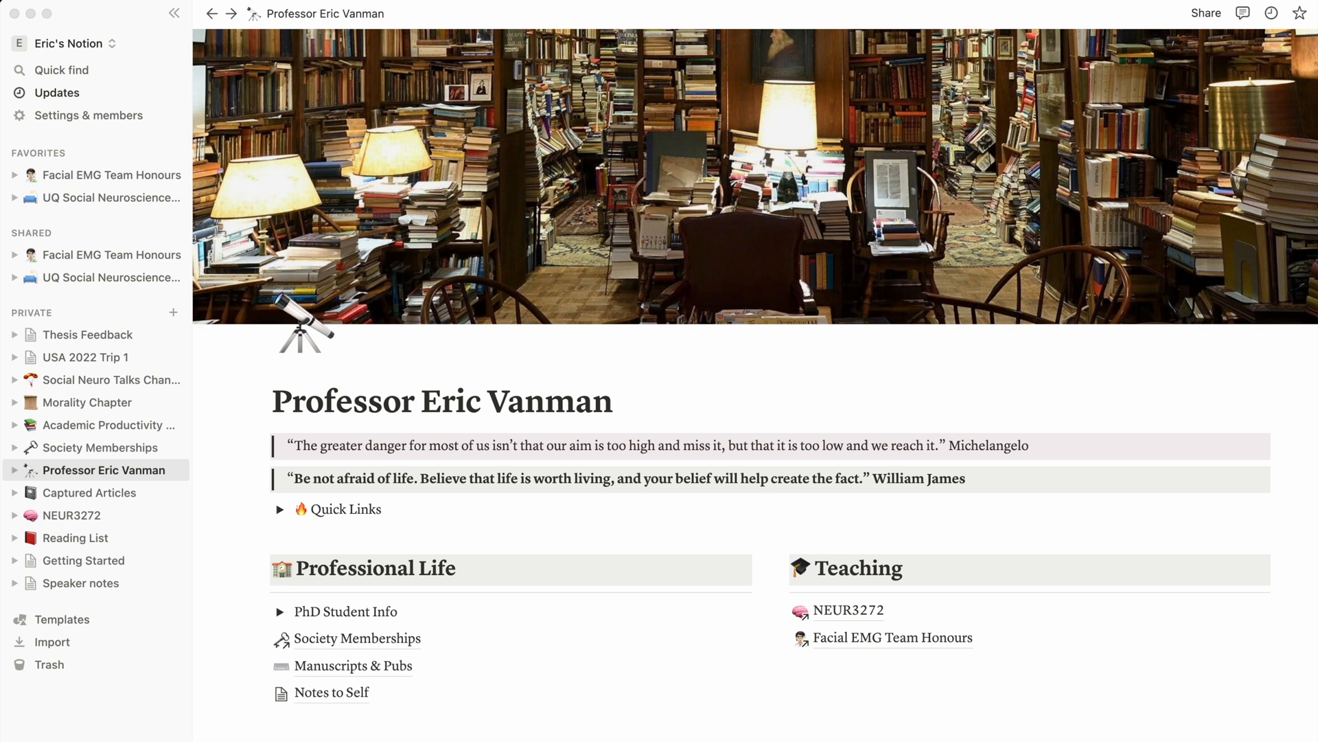
{"action": "mouse_move", "coordinate": [1093, 689]}
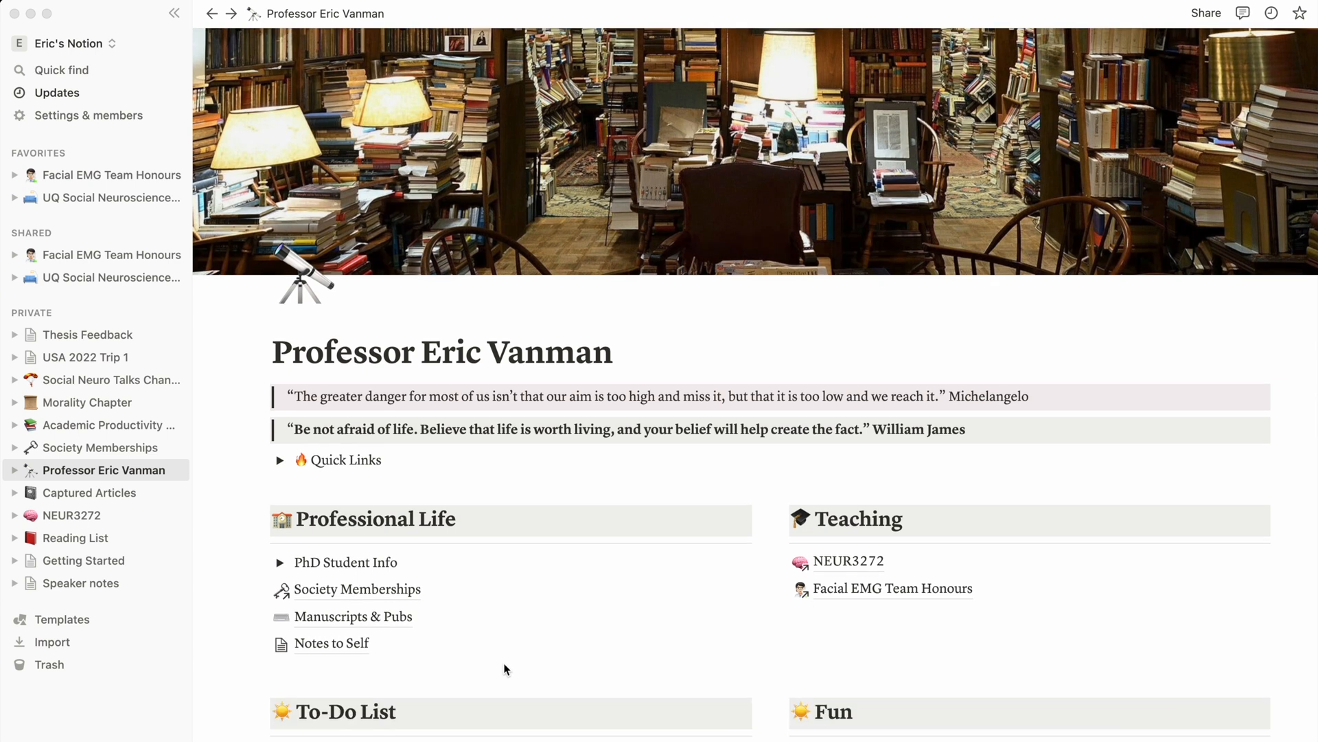
- Browse the Manuscripts & Pubs table and NEUR3272 lessons, ending on Morality Chapter
{"action": "scroll", "scroll_direction": "down", "scroll_amount": 3}
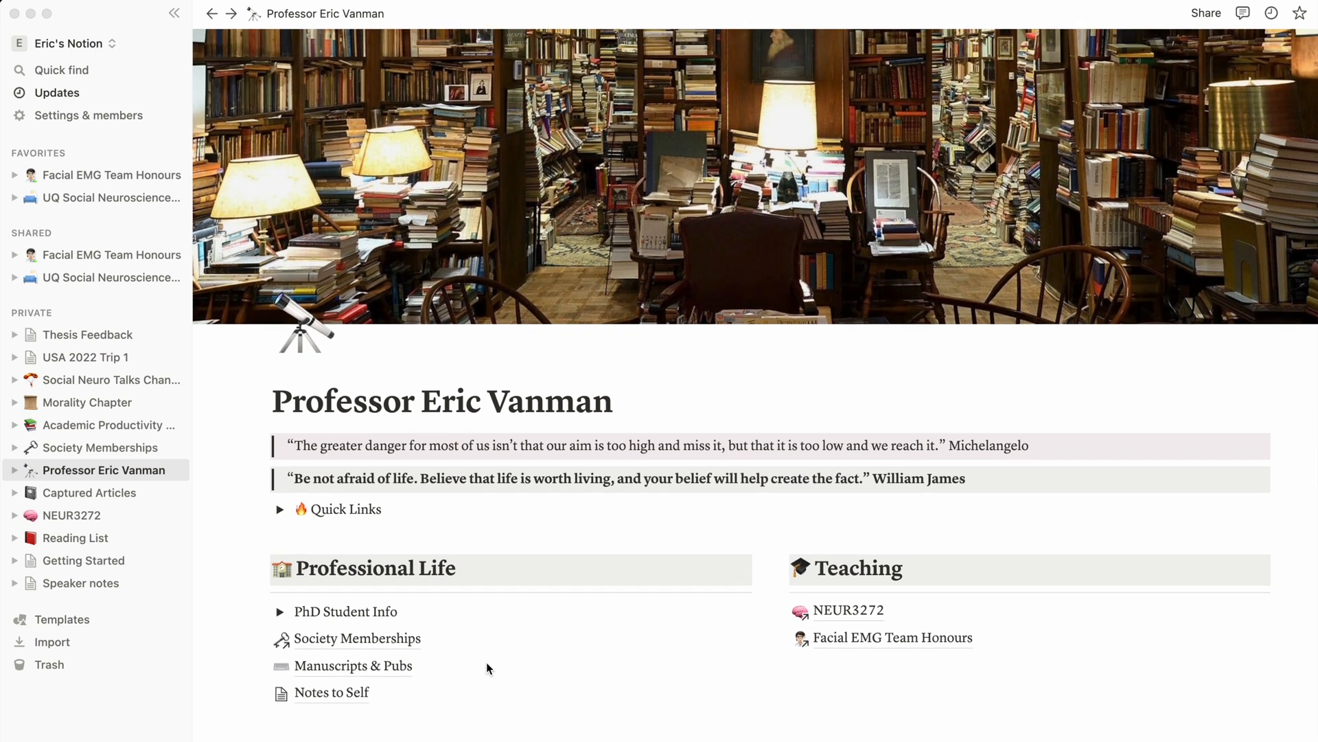
{"action": "mouse_move", "coordinate": [328, 674]}
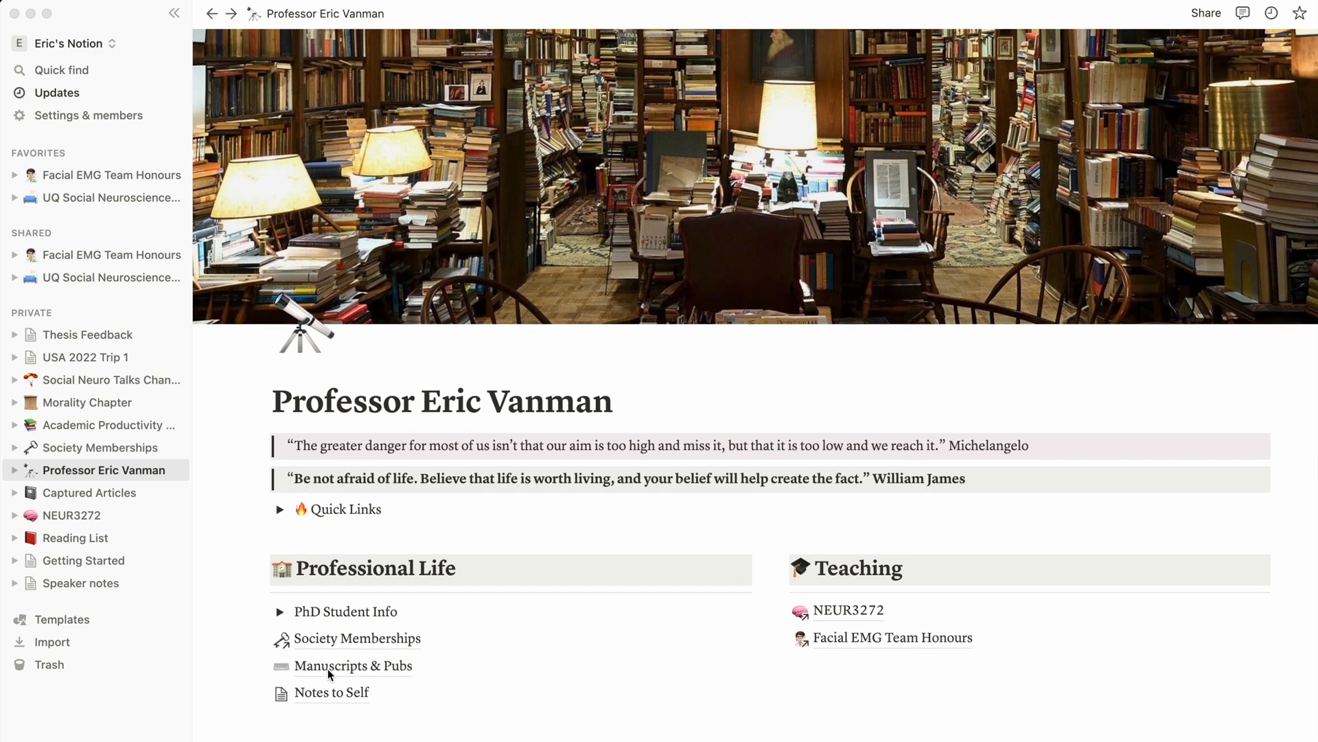
{"action": "left_click", "coordinate": [353, 666]}
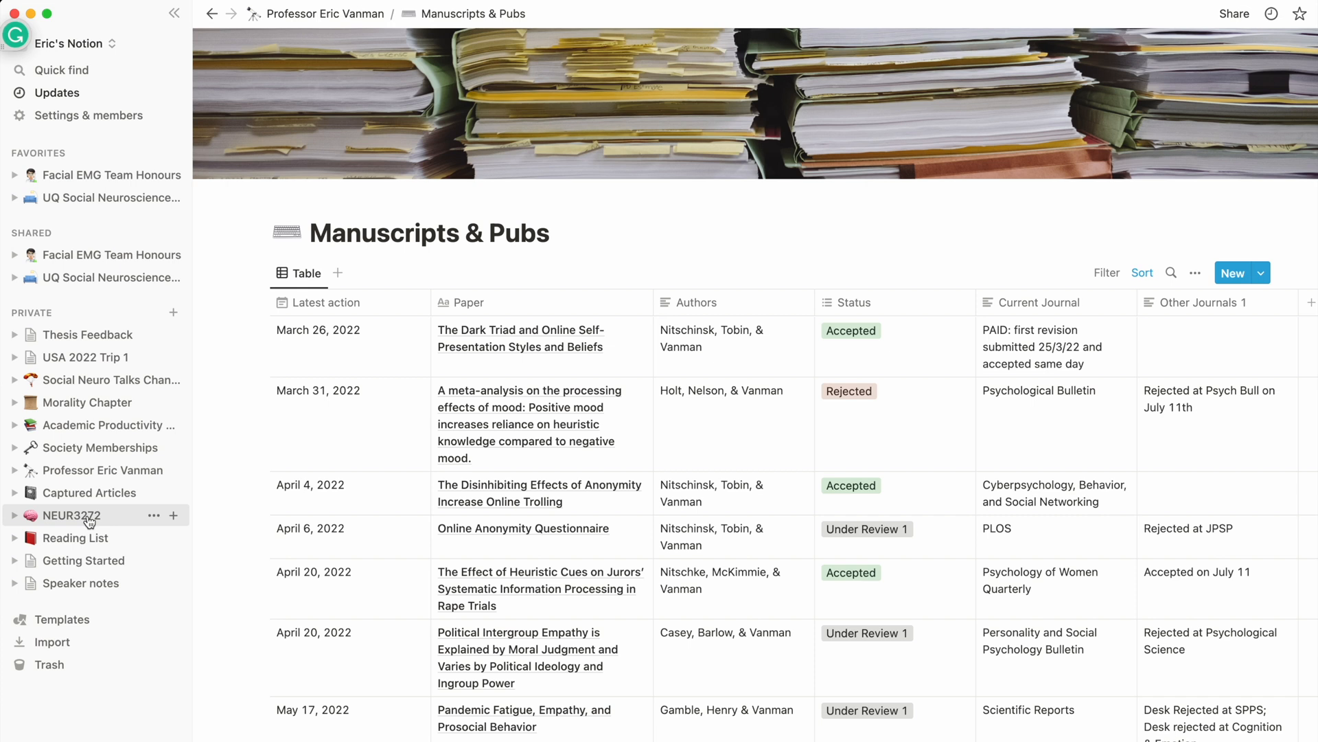
{"action": "left_click", "coordinate": [71, 514]}
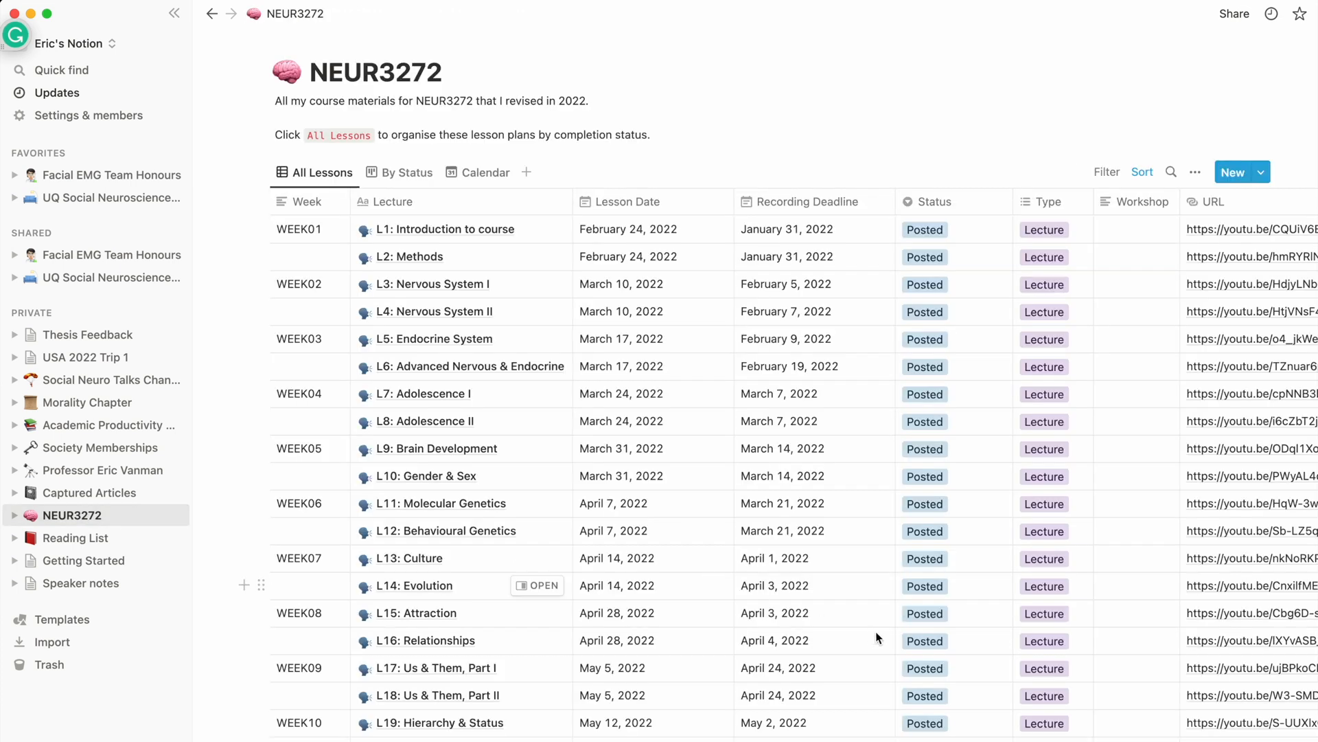
{"action": "scroll", "scroll_direction": "down", "scroll_amount": 3}
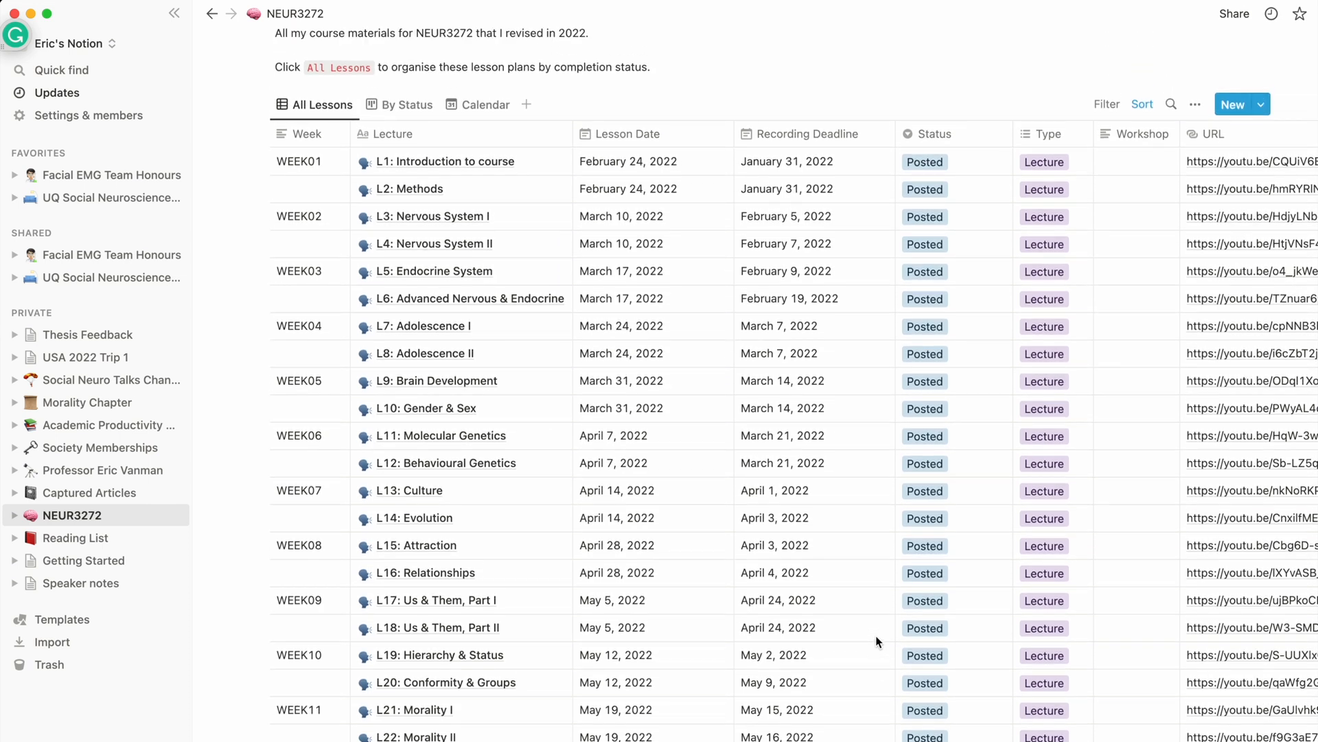
{"action": "left_click", "coordinate": [87, 401]}
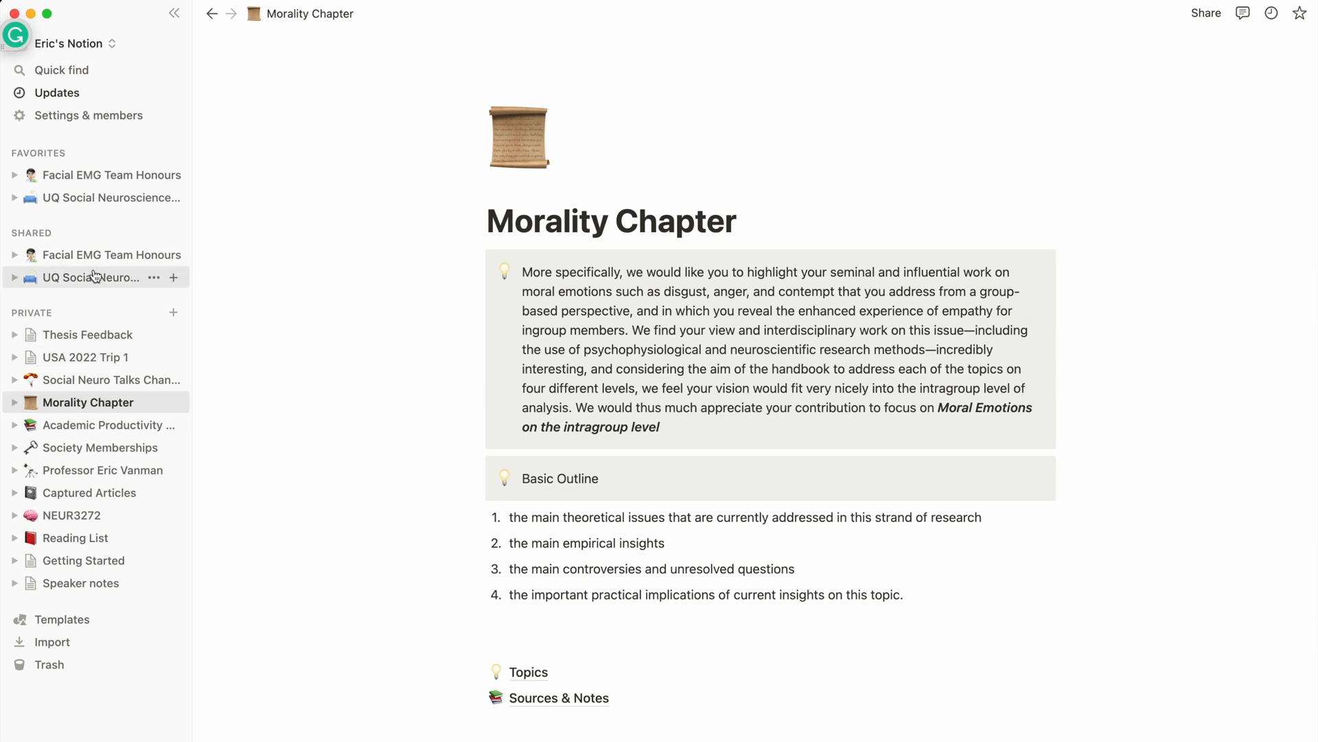
- Scroll the Facial EMG Team Honours page down to Our Schedule and open Semester 1
{"action": "left_click", "coordinate": [110, 175]}
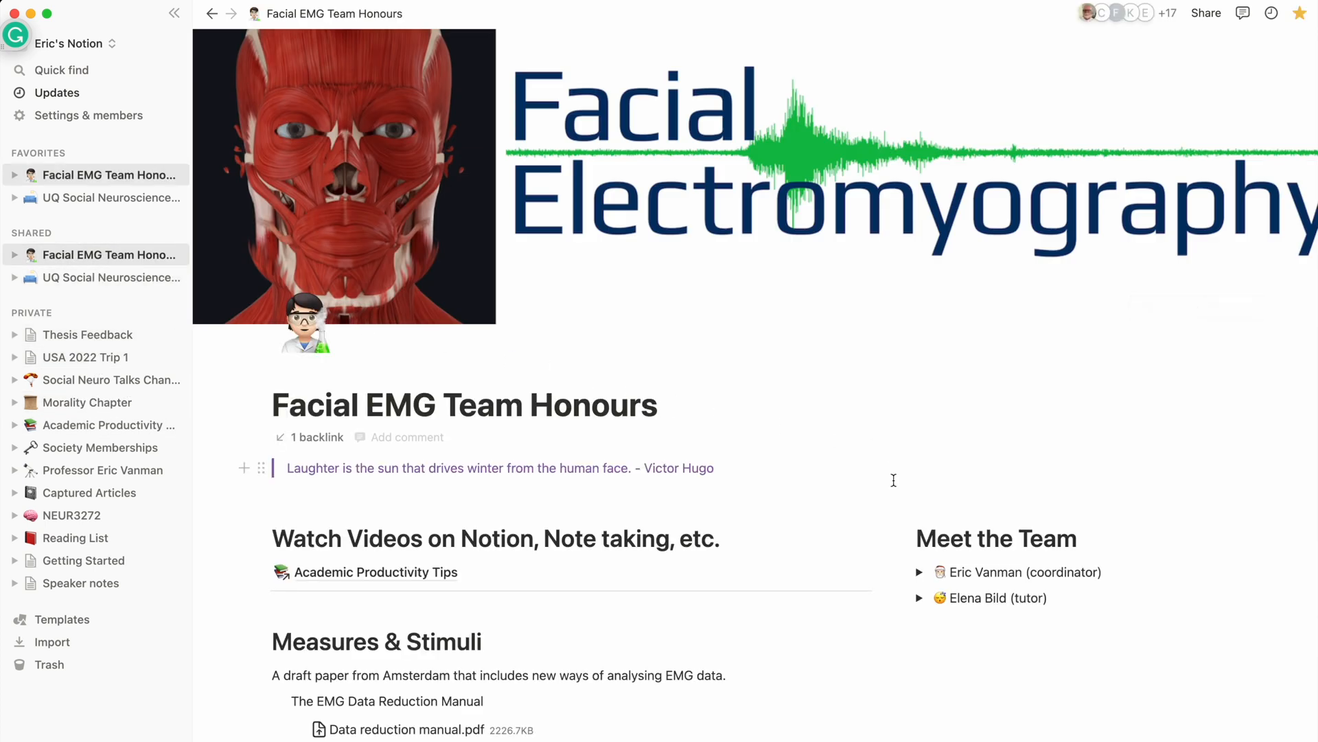
{"action": "scroll", "scroll_direction": "down", "scroll_amount": 3}
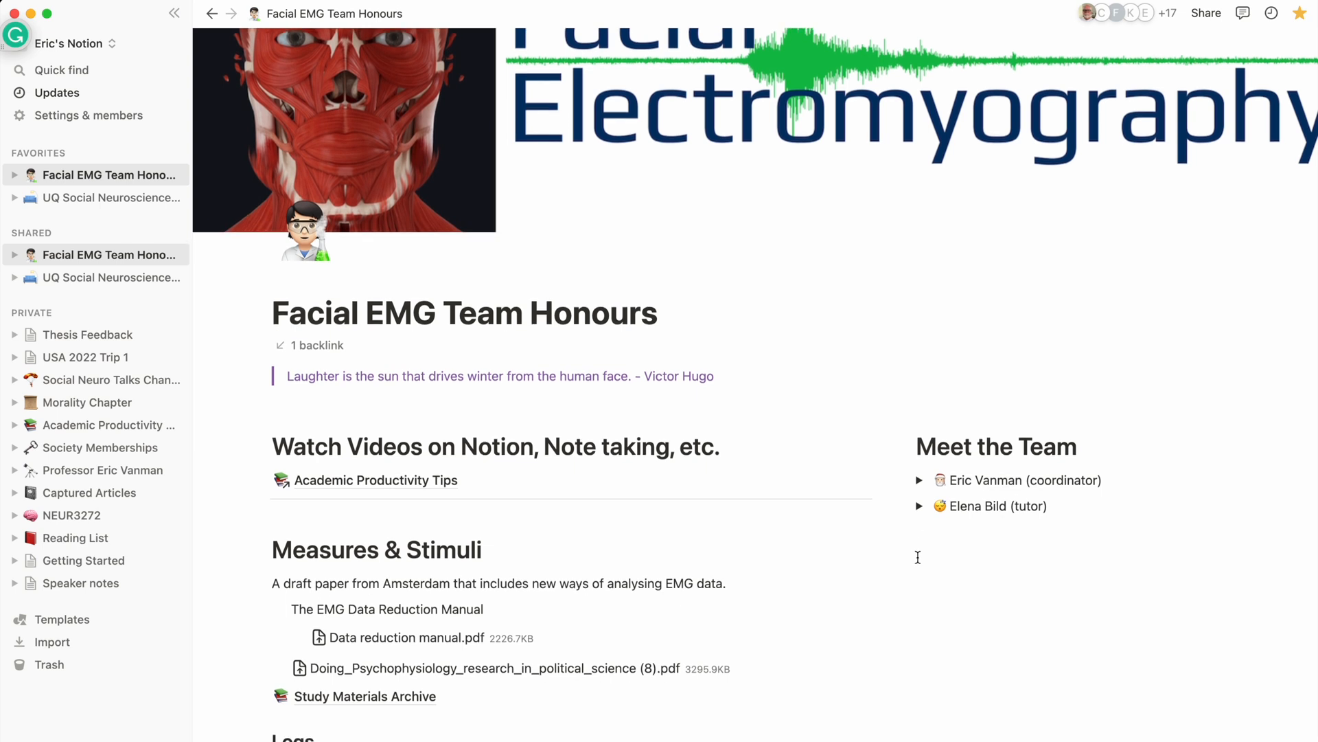
{"action": "scroll", "scroll_direction": "down", "scroll_amount": 3}
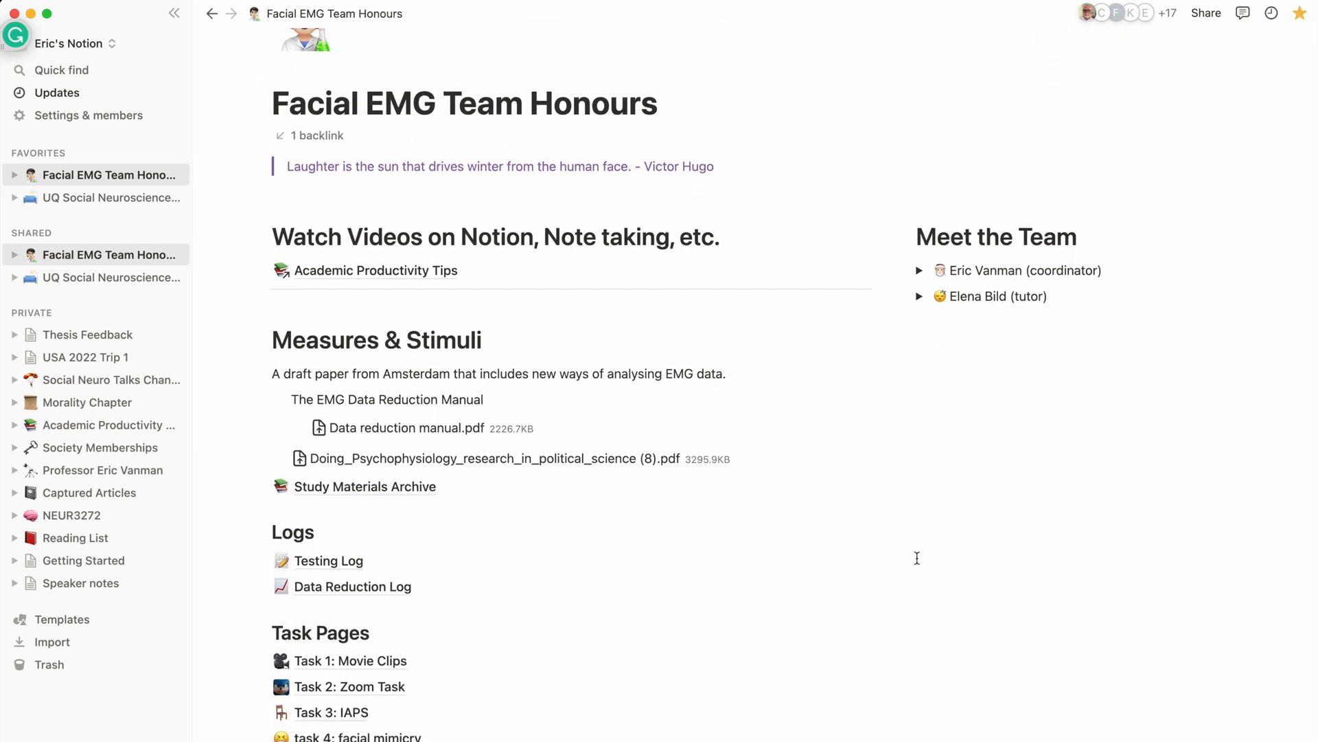
{"action": "scroll", "scroll_direction": "down", "scroll_amount": 3}
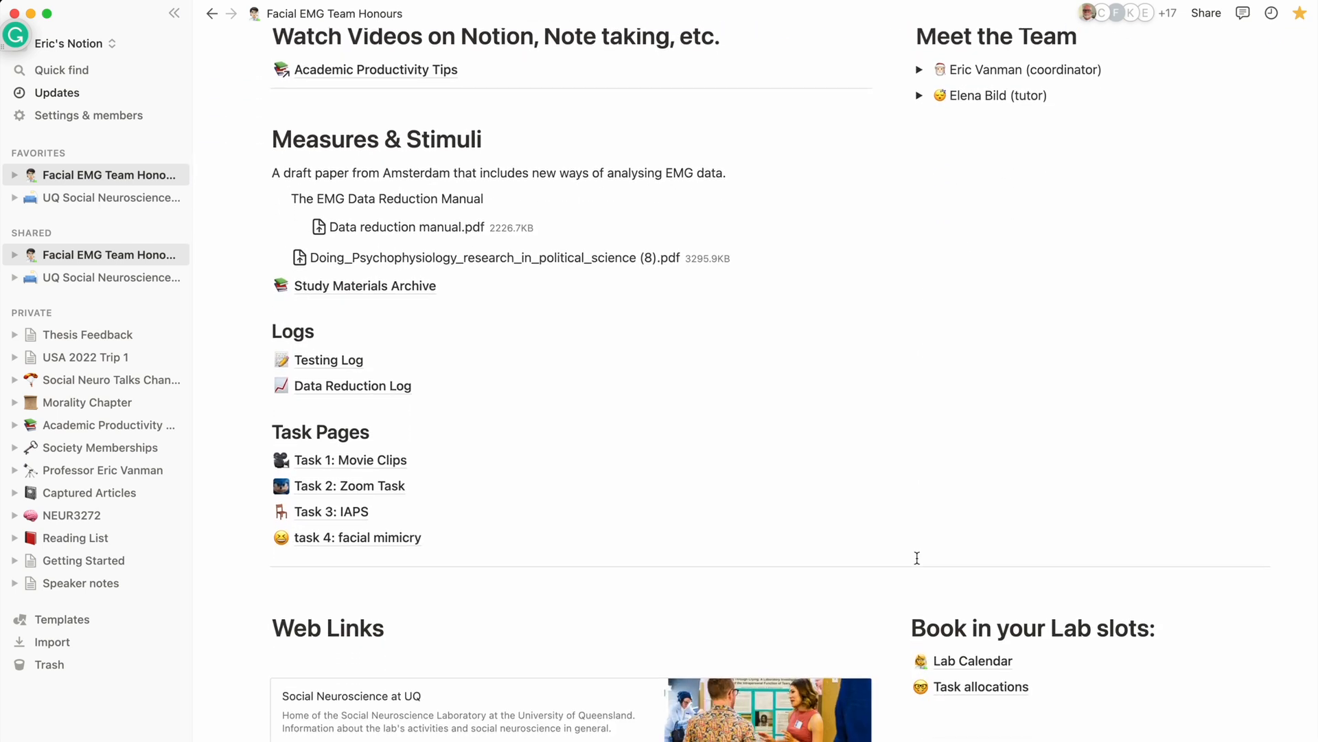
{"action": "scroll", "scroll_direction": "down", "scroll_amount": 3}
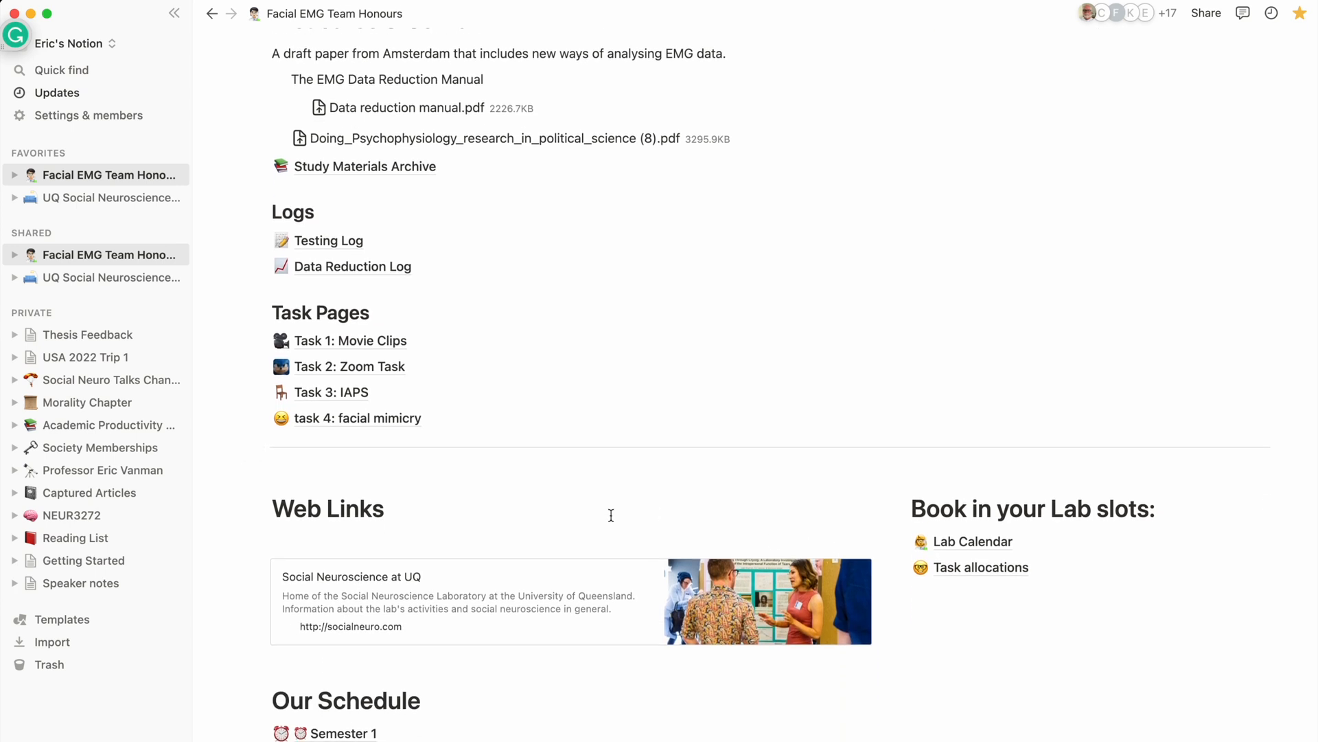
{"action": "scroll", "scroll_direction": "down", "scroll_amount": 3}
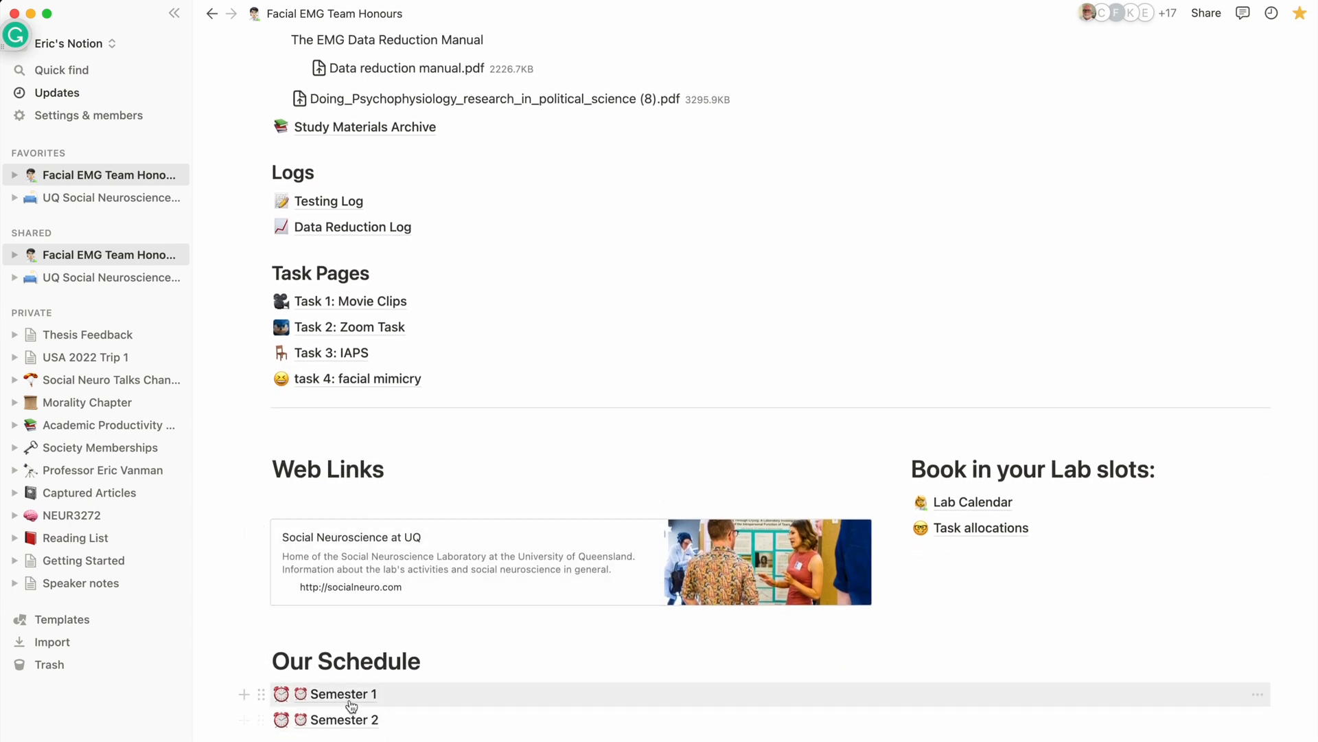
{"action": "left_click", "coordinate": [345, 694]}
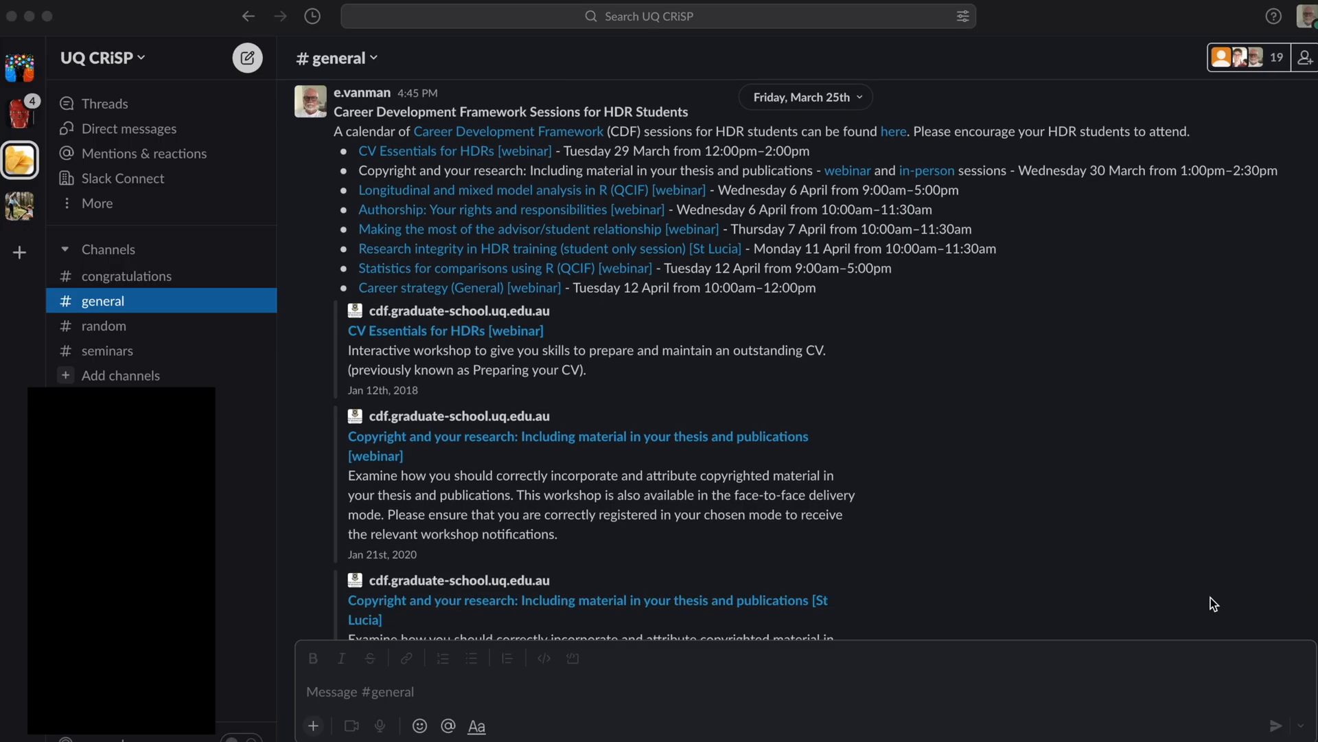
- Scroll #general, then view #random and #seminars in Slack
{"action": "scroll", "scroll_direction": "down", "scroll_amount": 3}
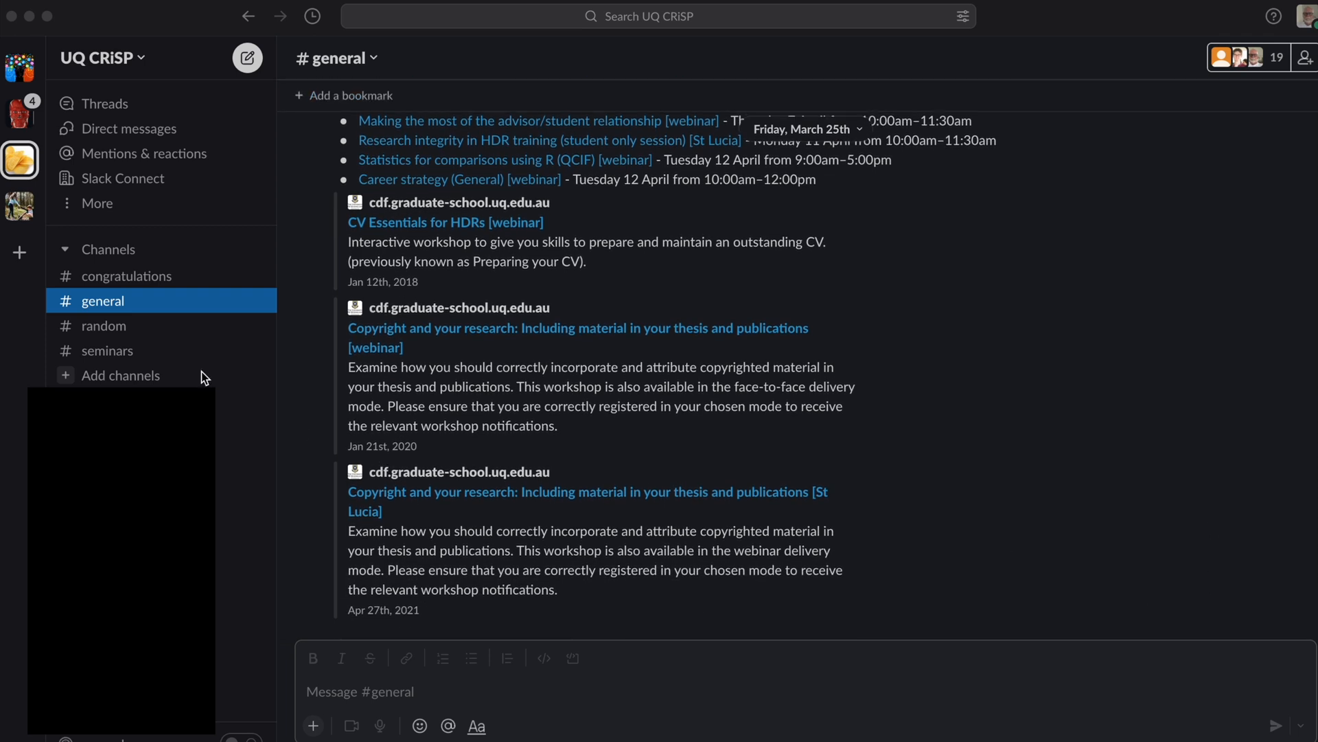
{"action": "left_click", "coordinate": [103, 326]}
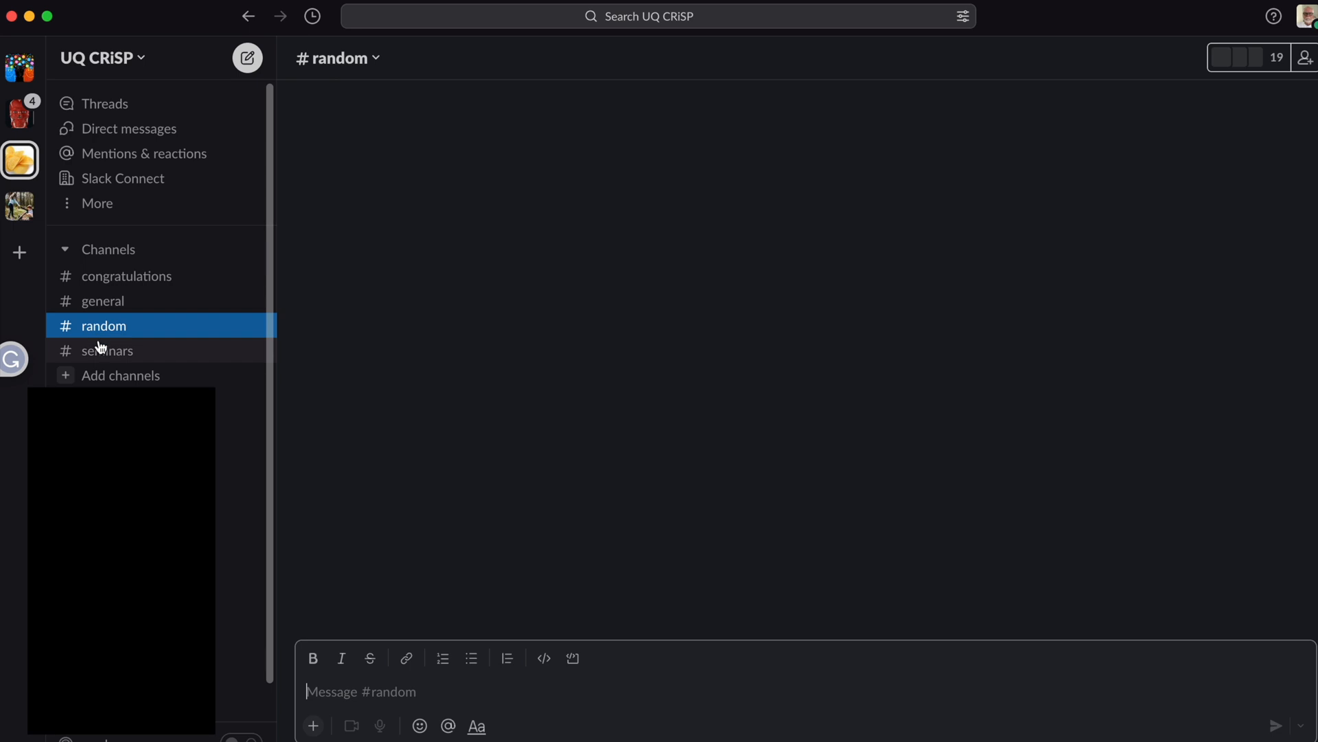
{"action": "left_click", "coordinate": [107, 351]}
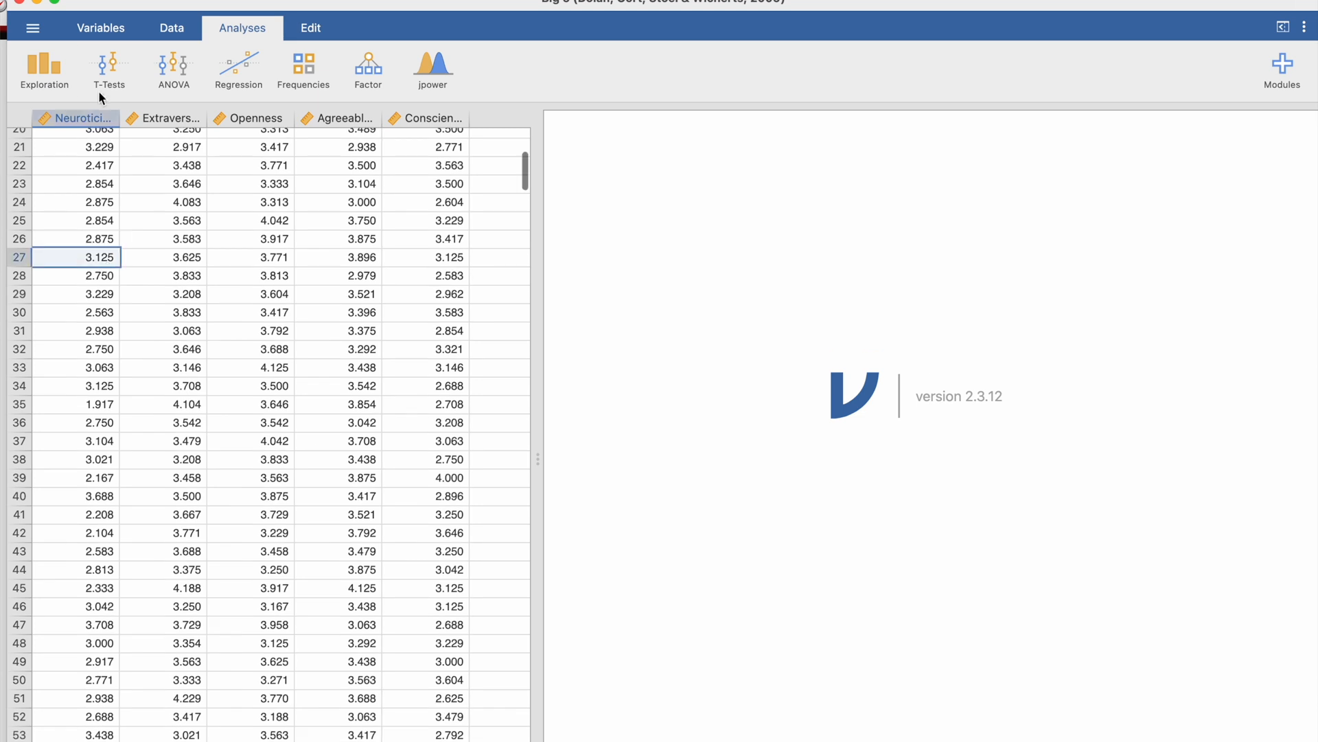
- Run Descriptives on Agreeableness, Openness and Extraversion with histograms and box plots
{"action": "left_click", "coordinate": [44, 68]}
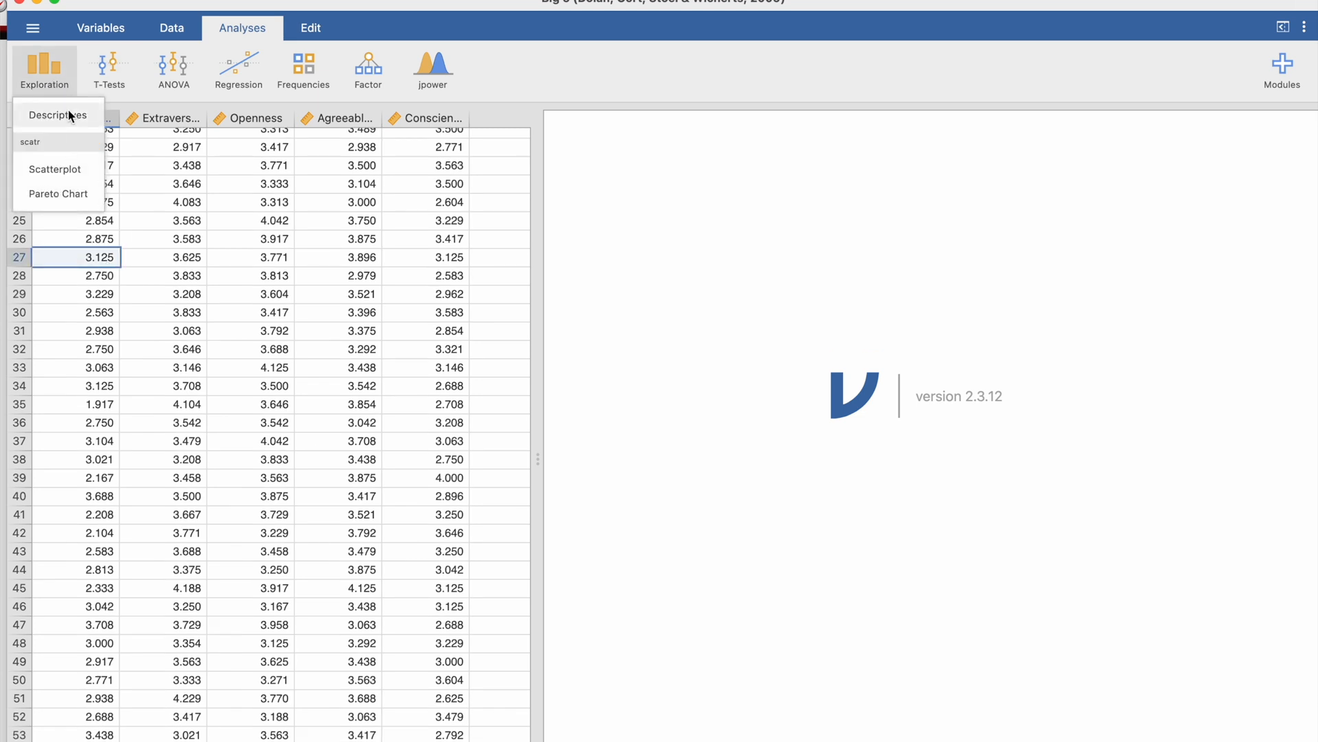
{"action": "left_click", "coordinate": [57, 116]}
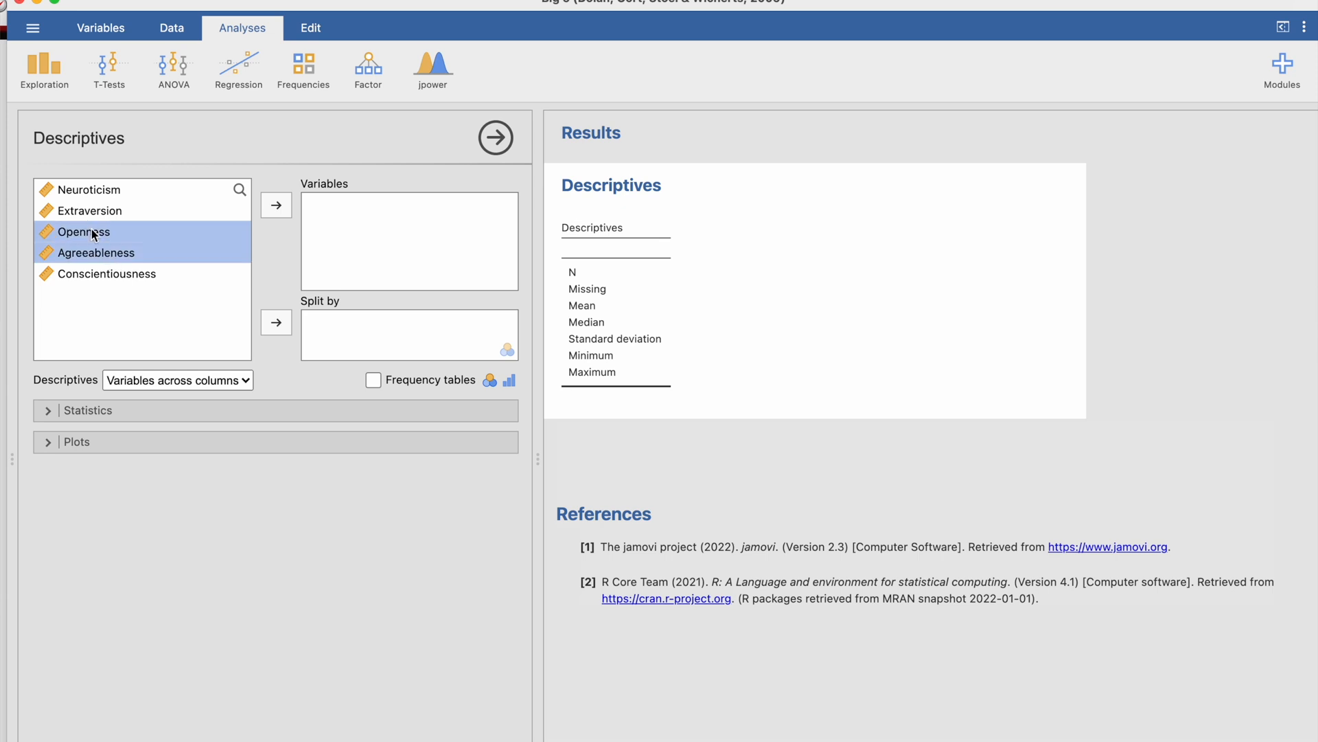
{"action": "left_click", "coordinate": [276, 205]}
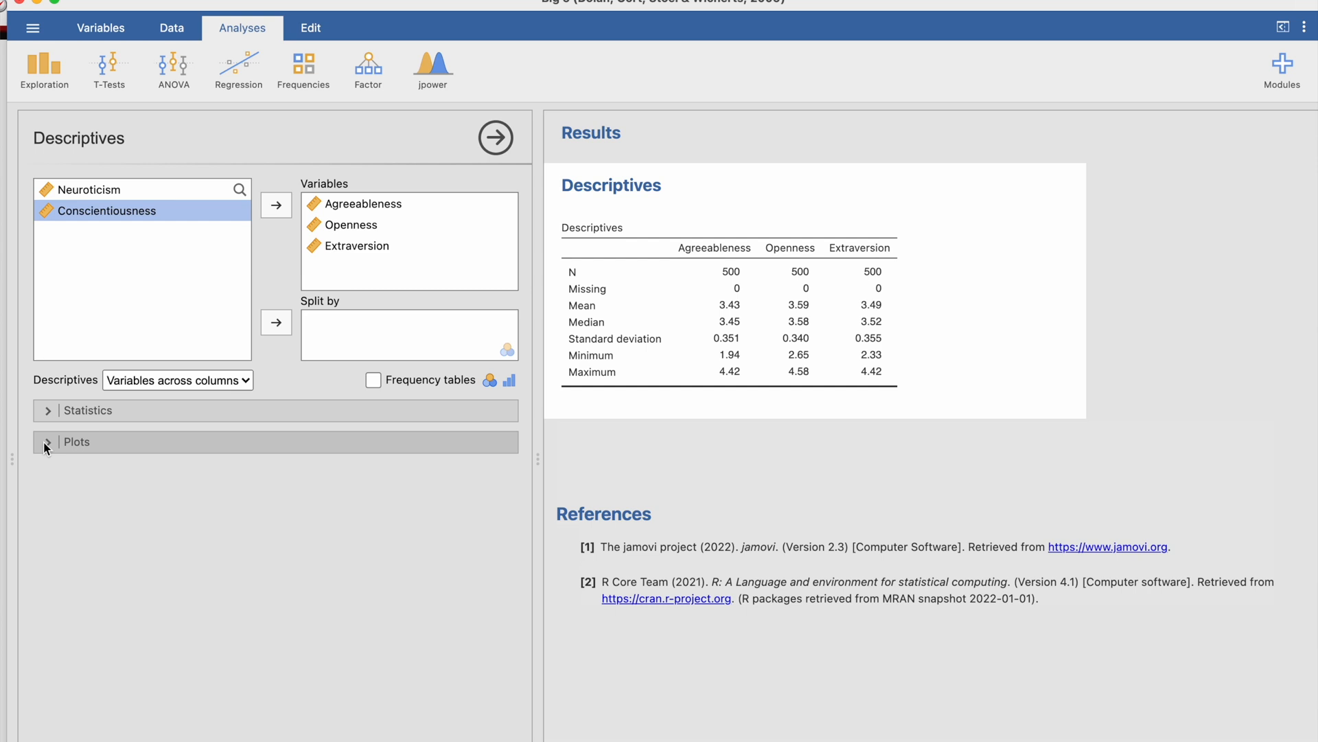
{"action": "left_click", "coordinate": [76, 442]}
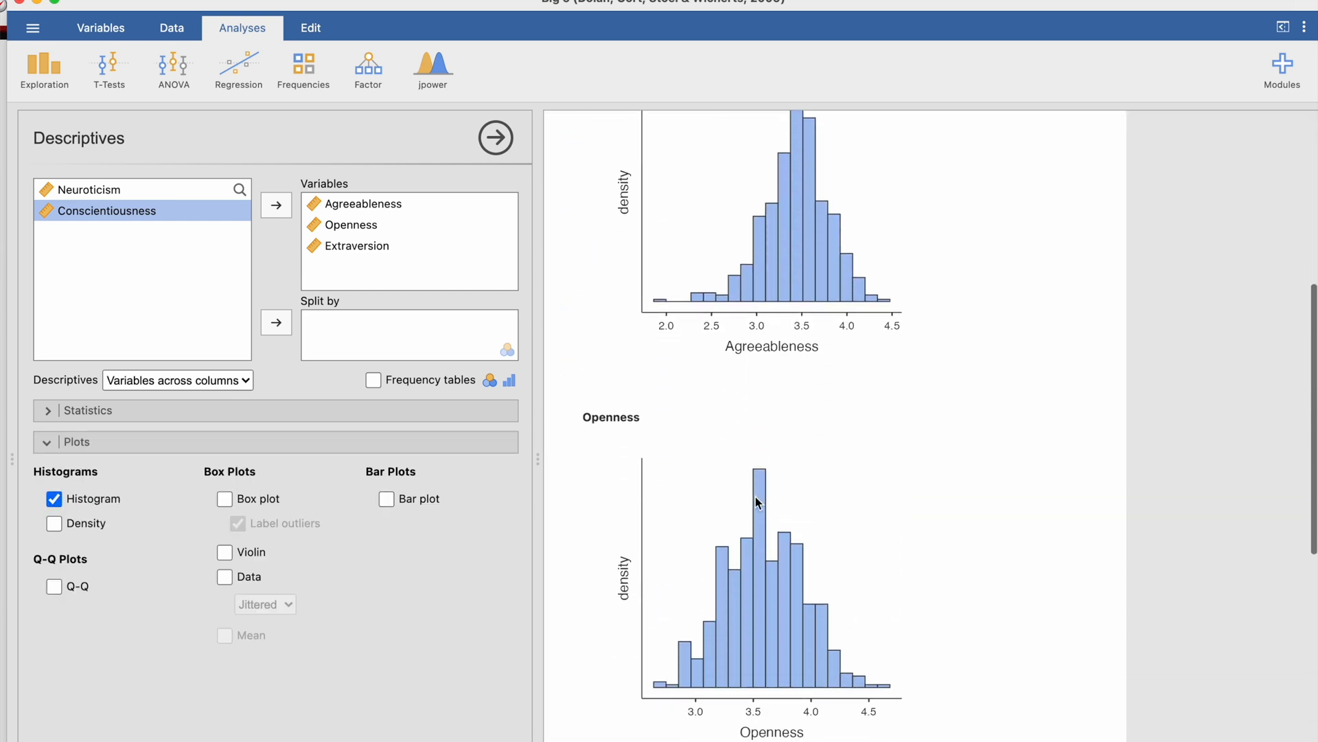
{"action": "left_click", "coordinate": [225, 498]}
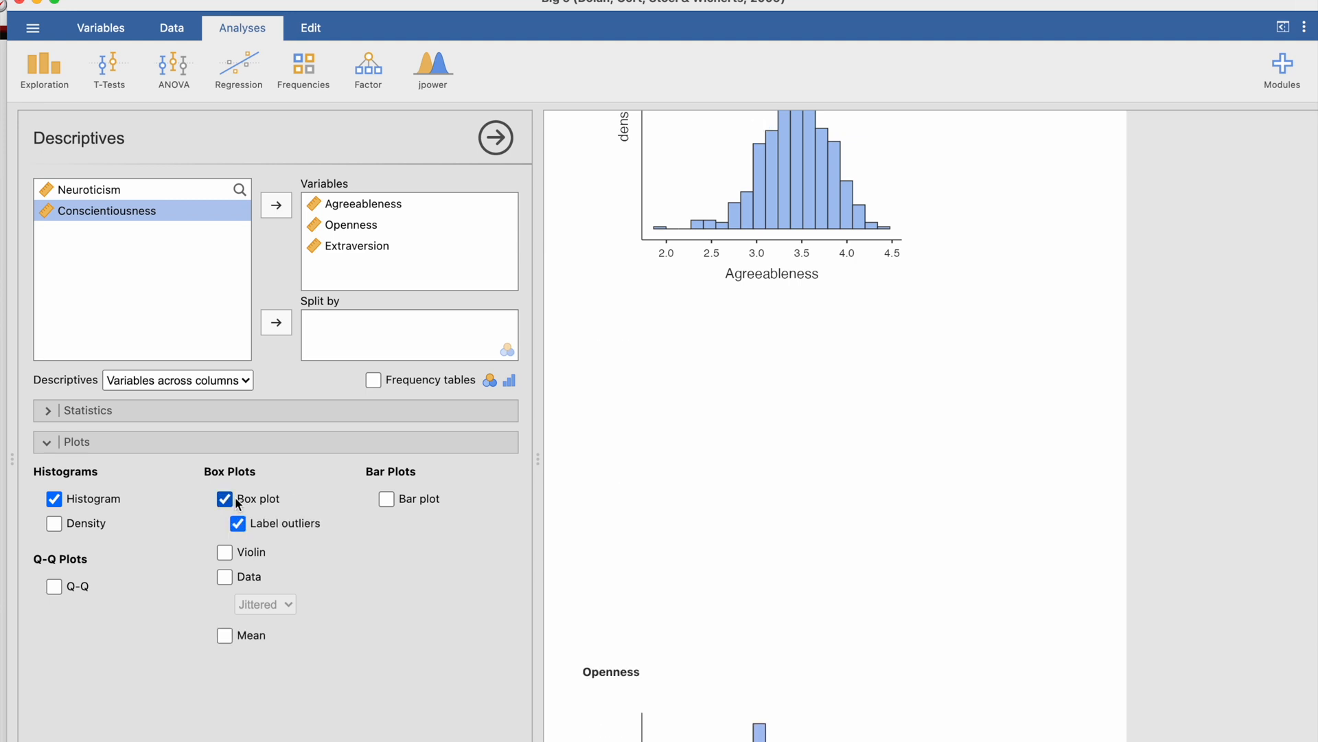
{"action": "left_click", "coordinate": [224, 498]}
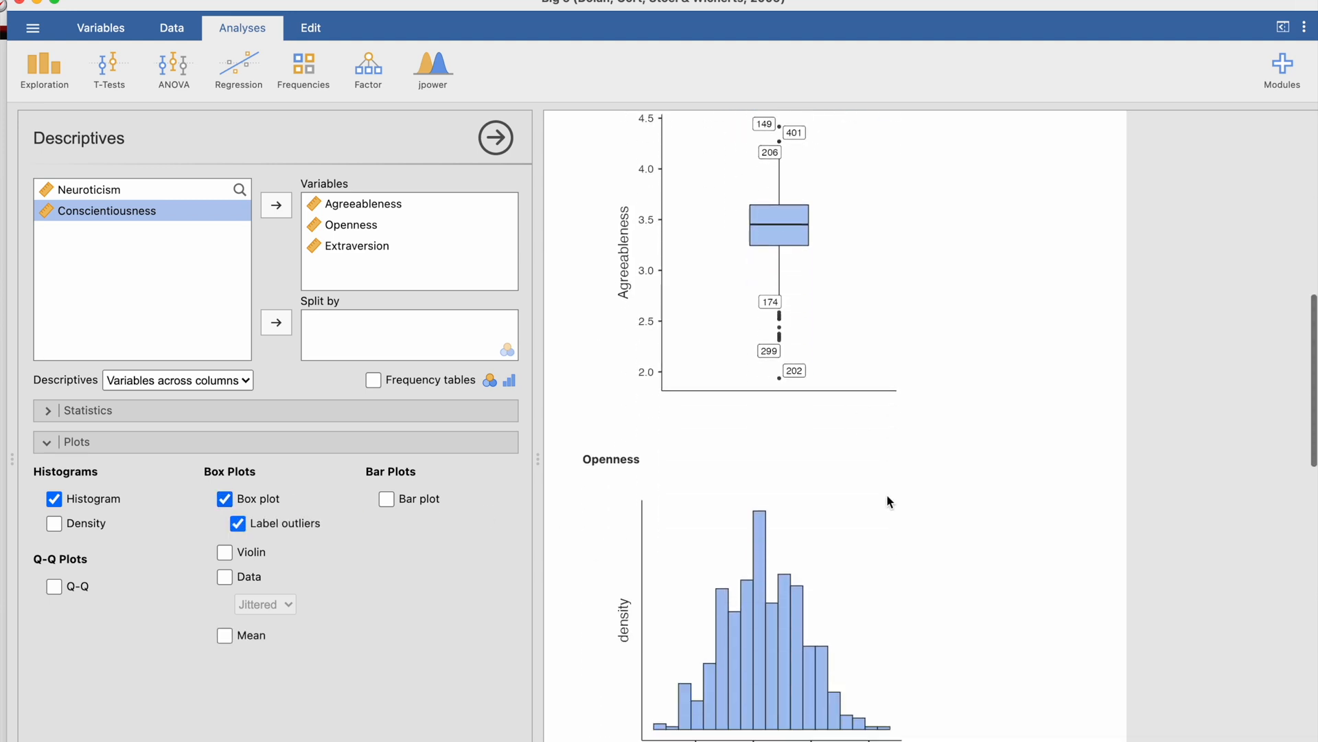
{"action": "scroll", "scroll_direction": "down", "scroll_amount": 3}
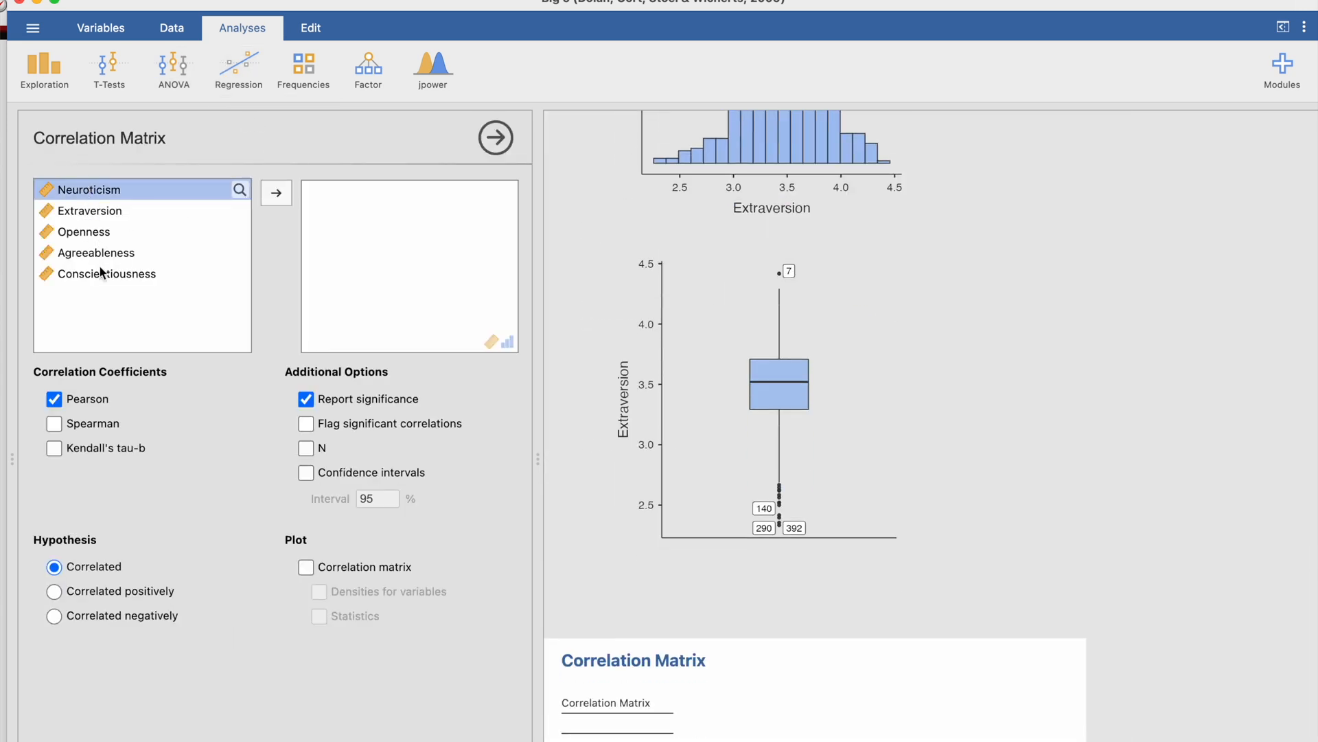
- Correlate all five traits with a correlation matrix plot showing statistics
{"action": "left_click", "coordinate": [276, 192]}
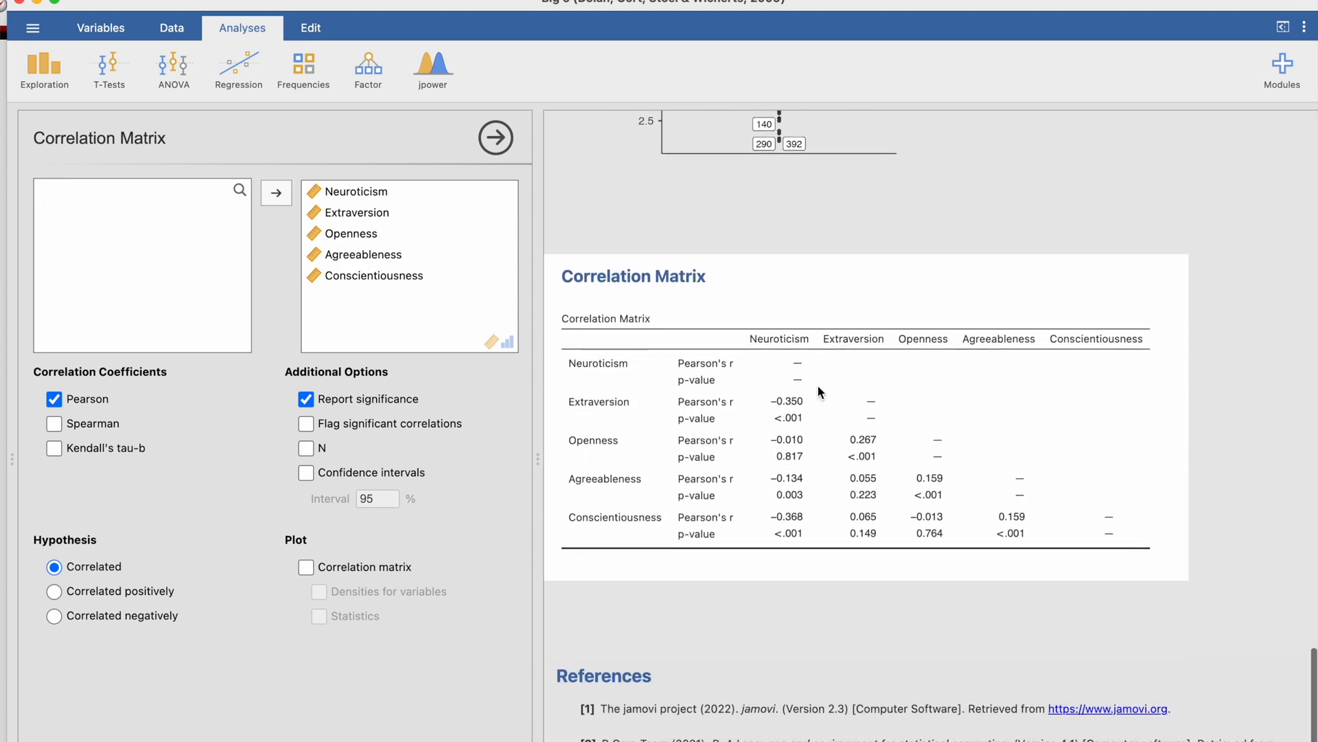
{"action": "left_click", "coordinate": [307, 566]}
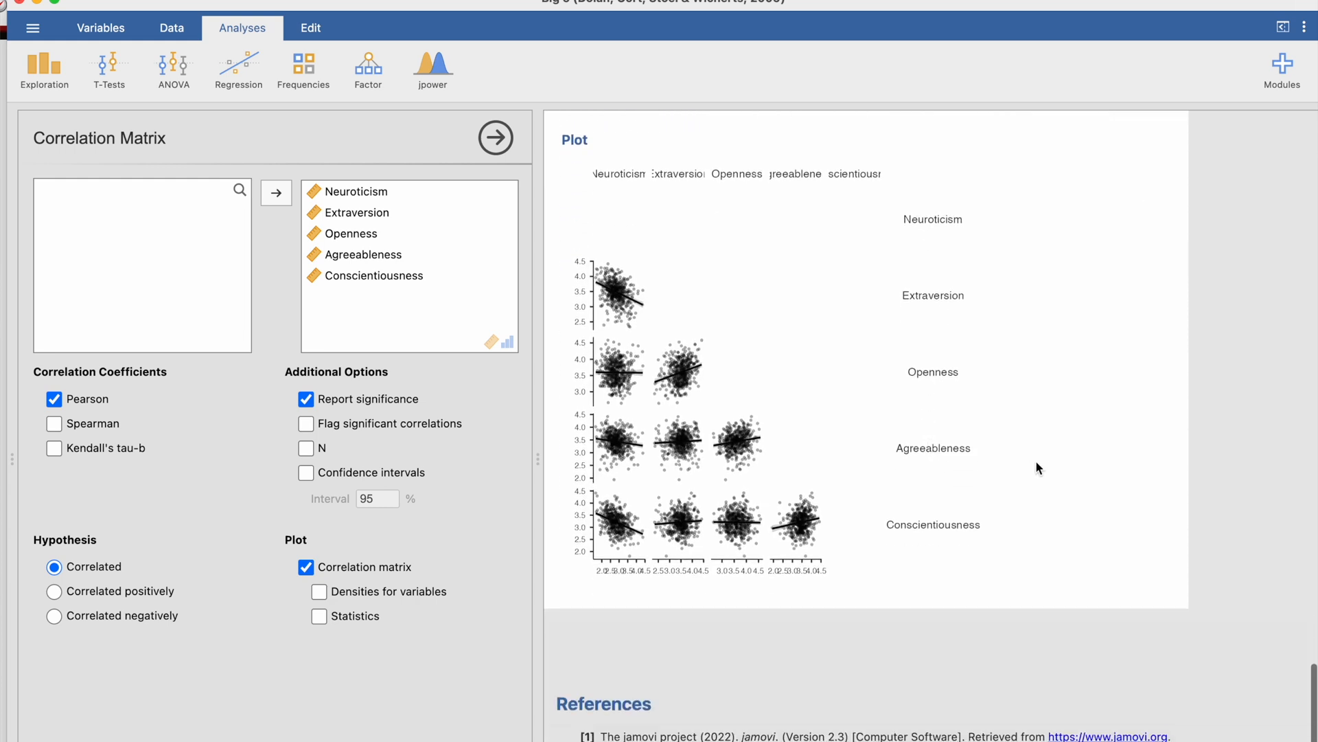
{"action": "left_click", "coordinate": [320, 616]}
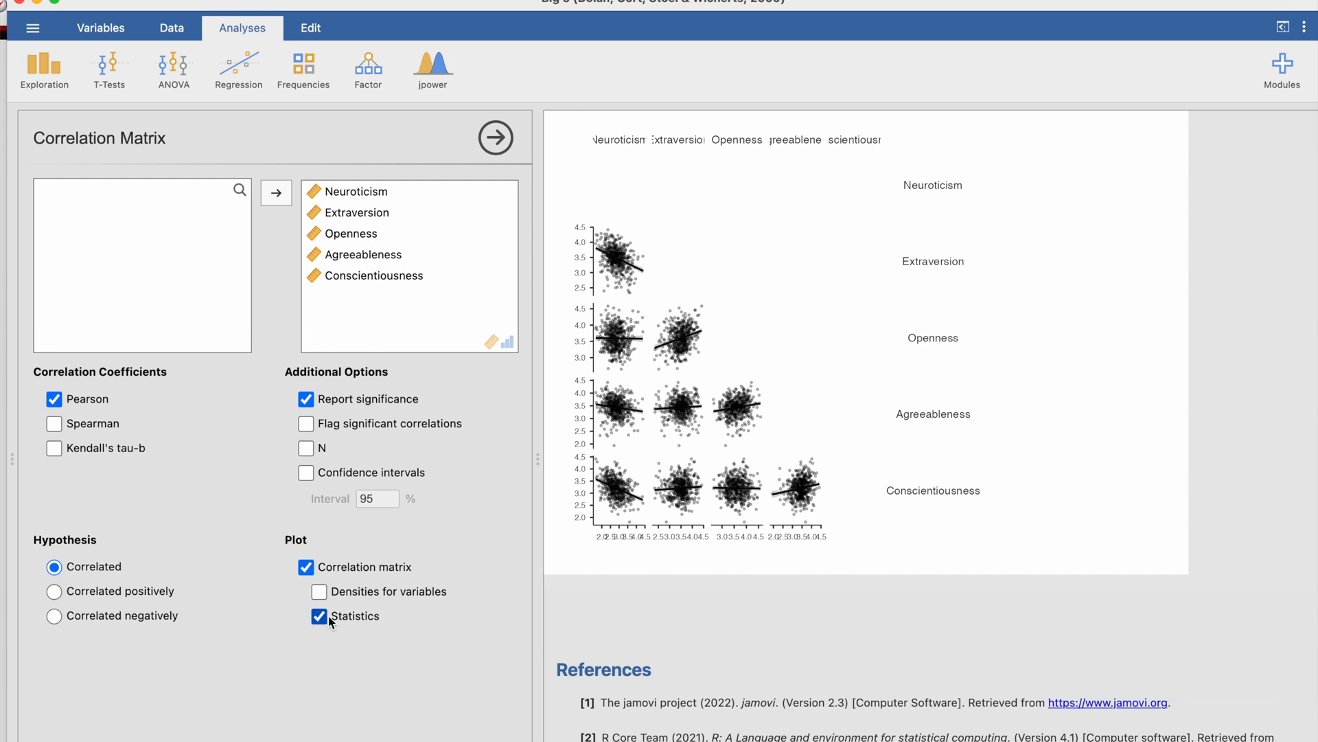
{"action": "left_click", "coordinate": [319, 617]}
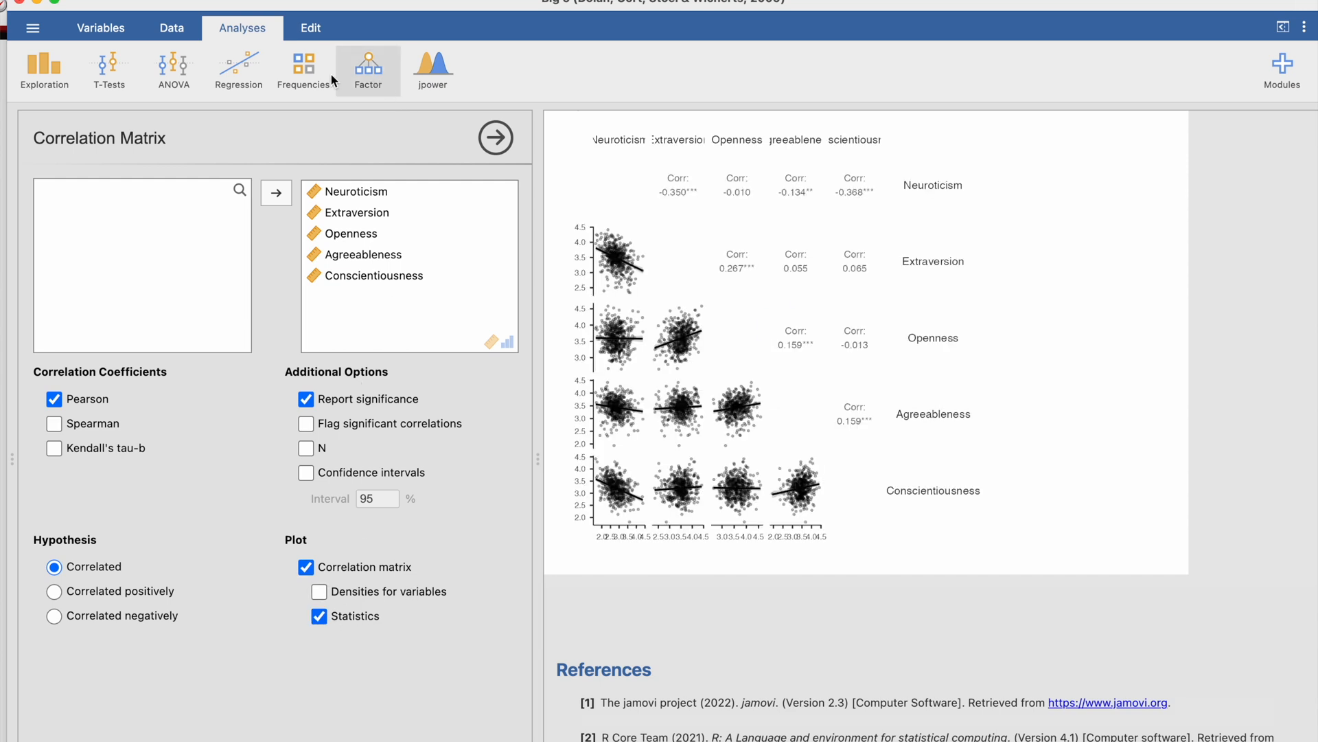
{"action": "left_click", "coordinate": [303, 68]}
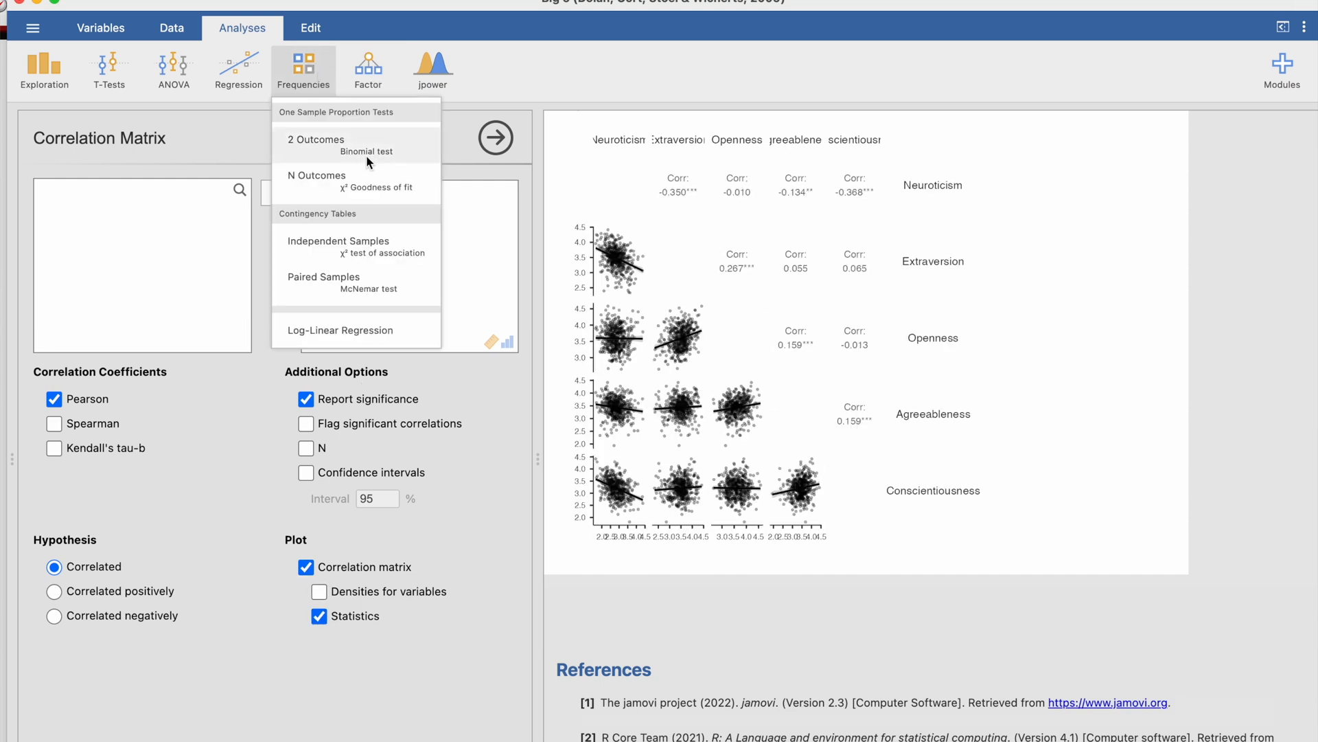
- Add a 2 Outcomes binomial test, then start a One-Way ANOVA
{"action": "left_click", "coordinate": [316, 145]}
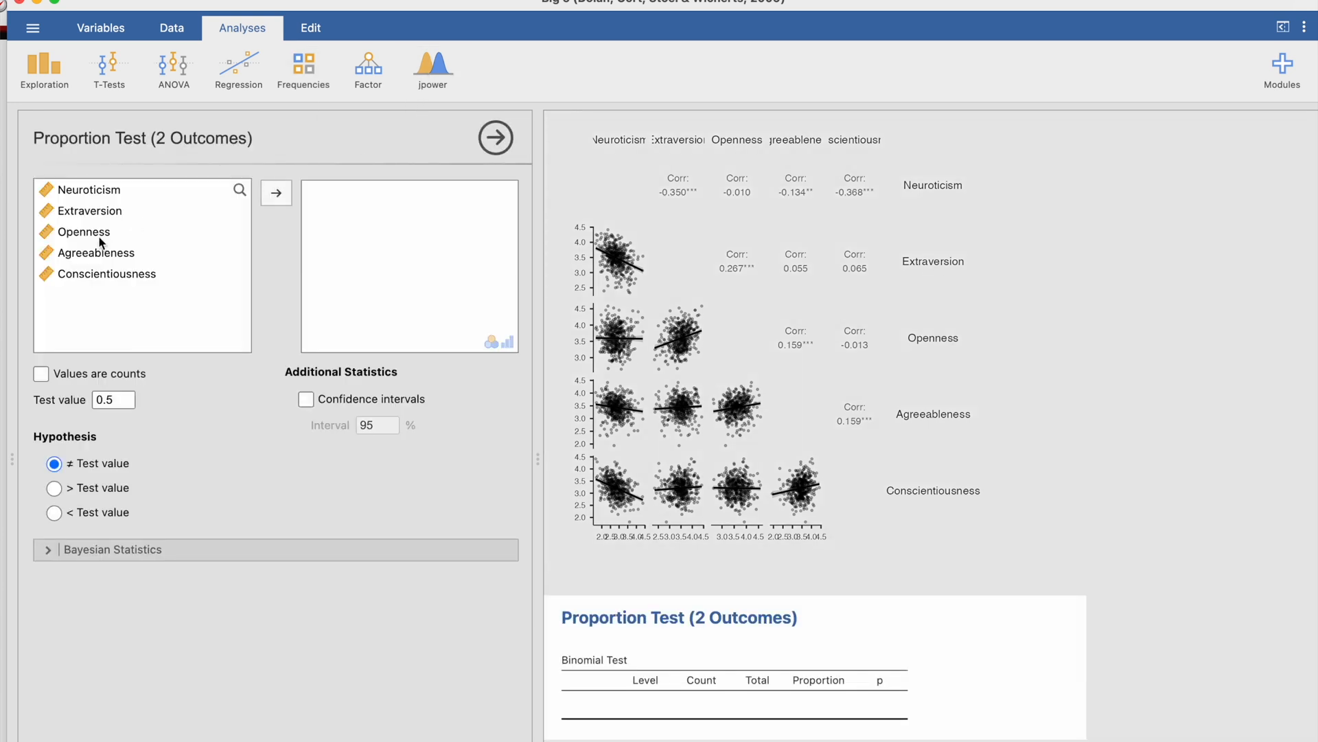
{"action": "left_click", "coordinate": [367, 69]}
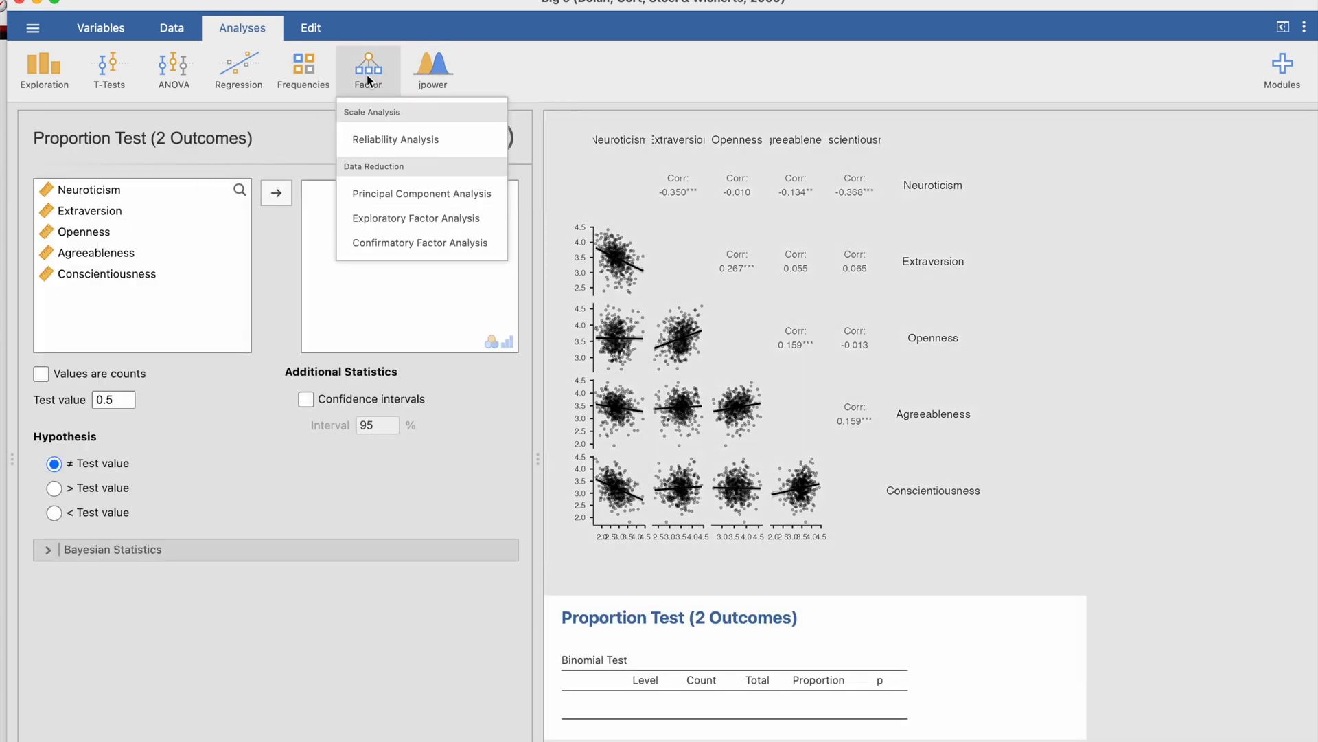
{"action": "left_click", "coordinate": [174, 69]}
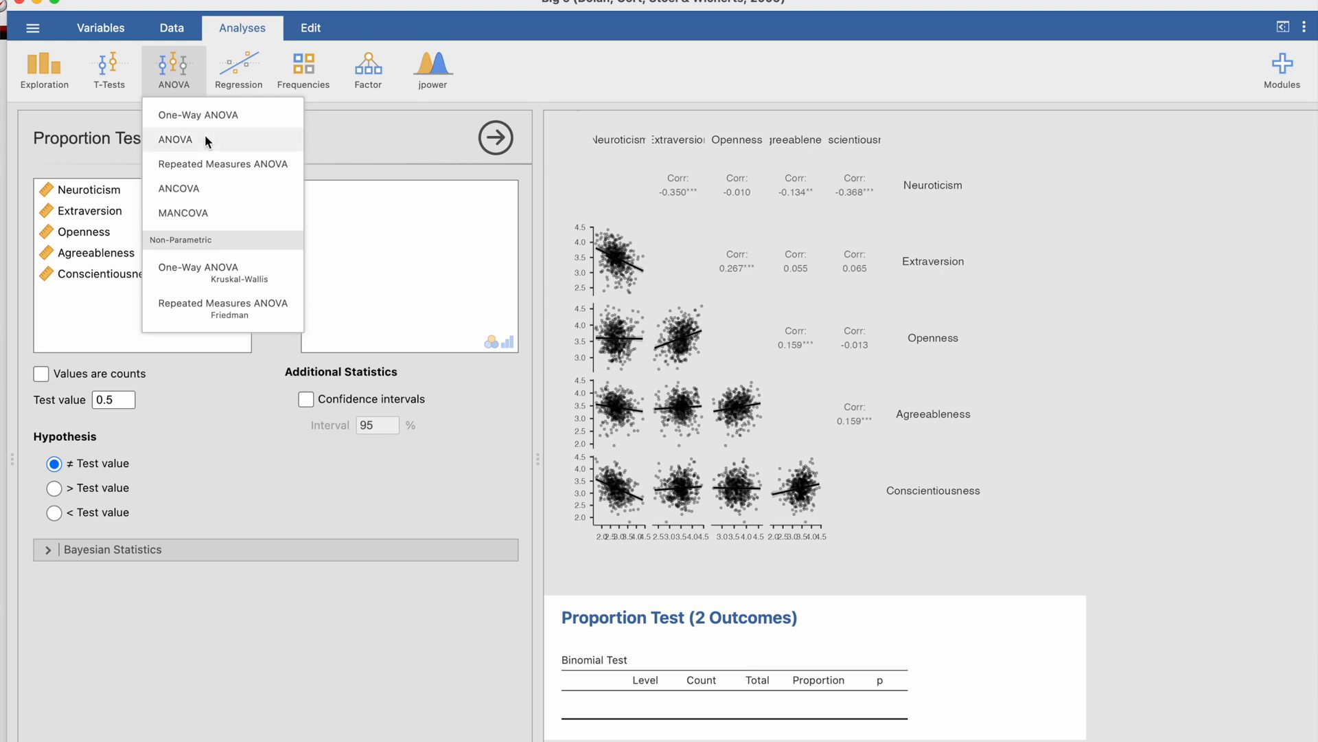
{"action": "left_click", "coordinate": [199, 115]}
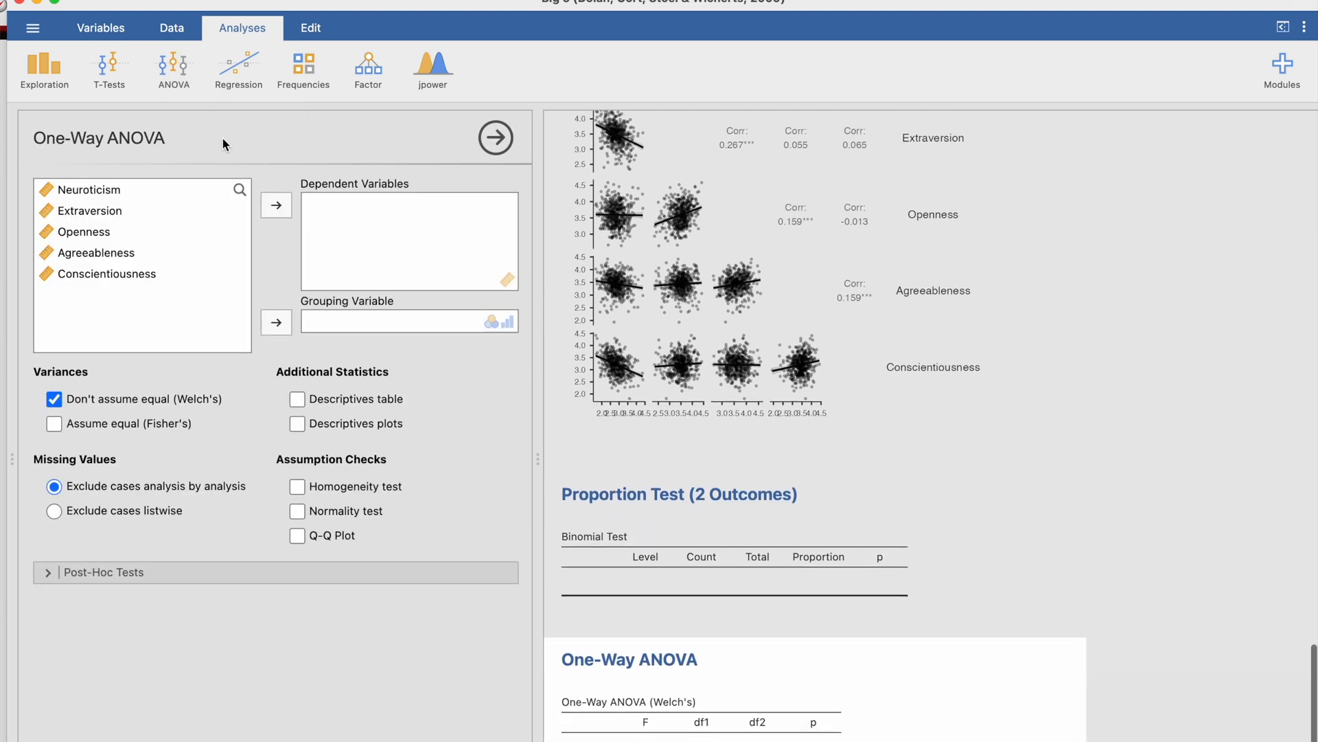
{"action": "mouse_move", "coordinate": [273, 246]}
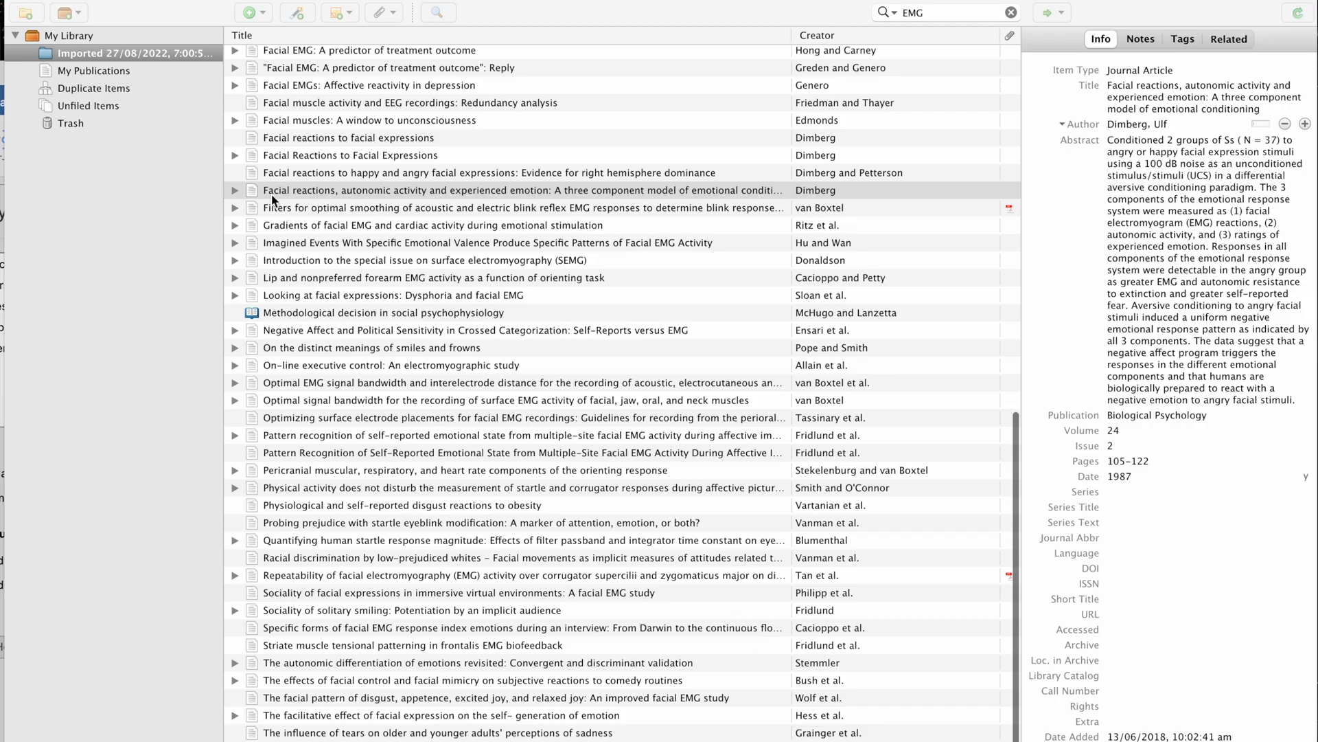
- View the Dysphoria and facial EMG and Methodological decision entries, then return to Word
{"action": "left_click", "coordinate": [420, 277]}
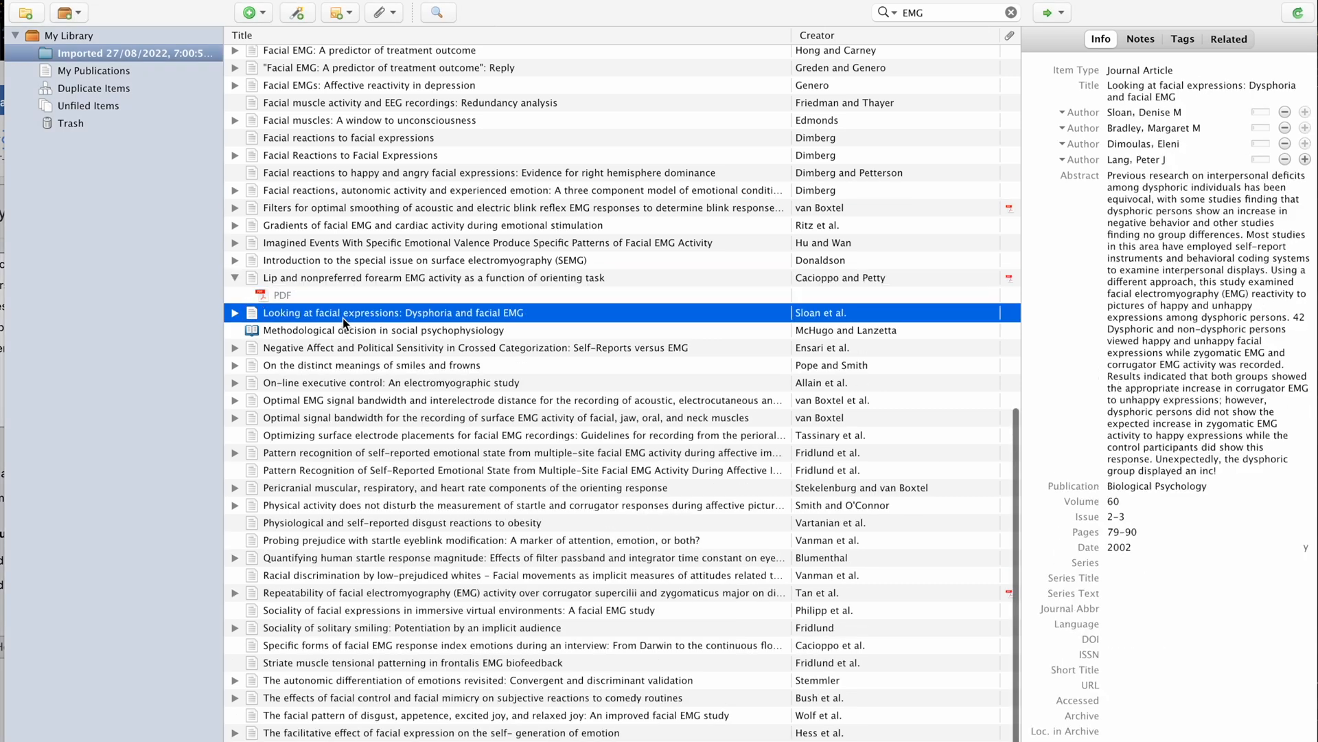
{"action": "left_click", "coordinate": [386, 347]}
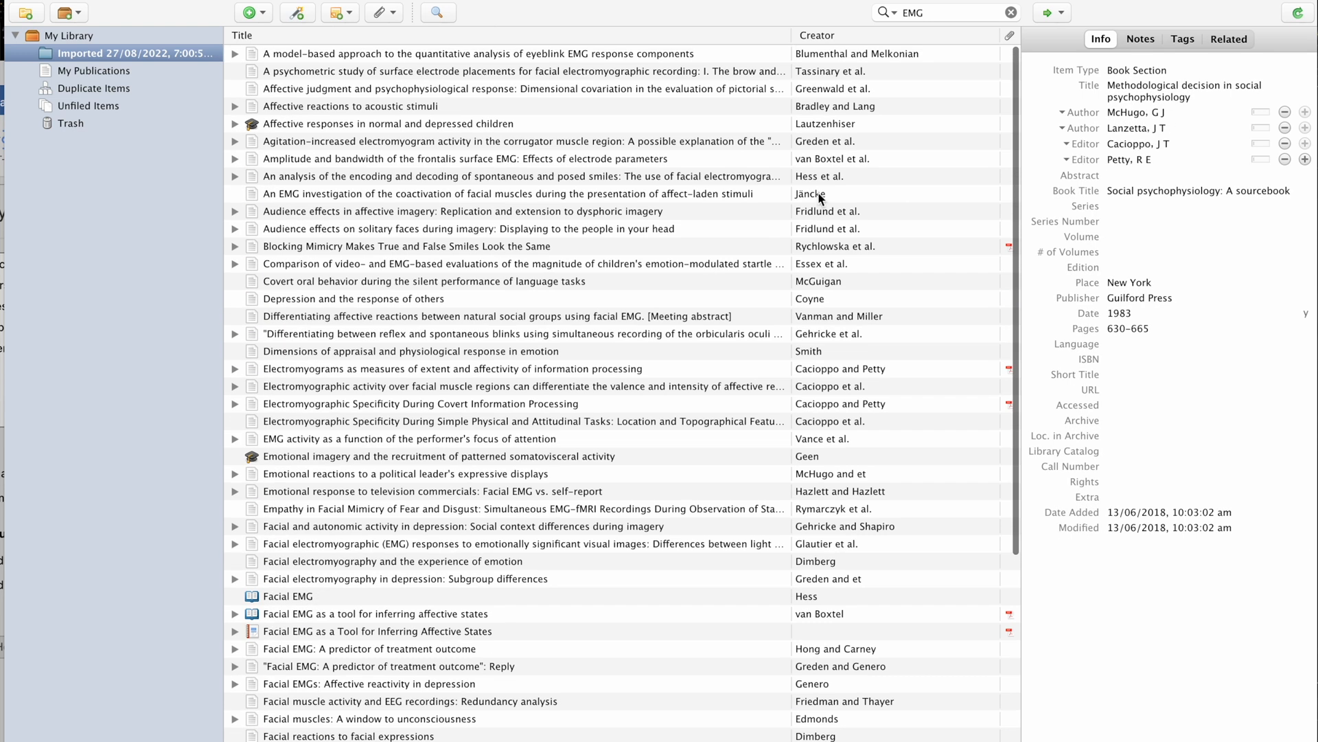
{"action": "left_click", "coordinate": [1012, 12]}
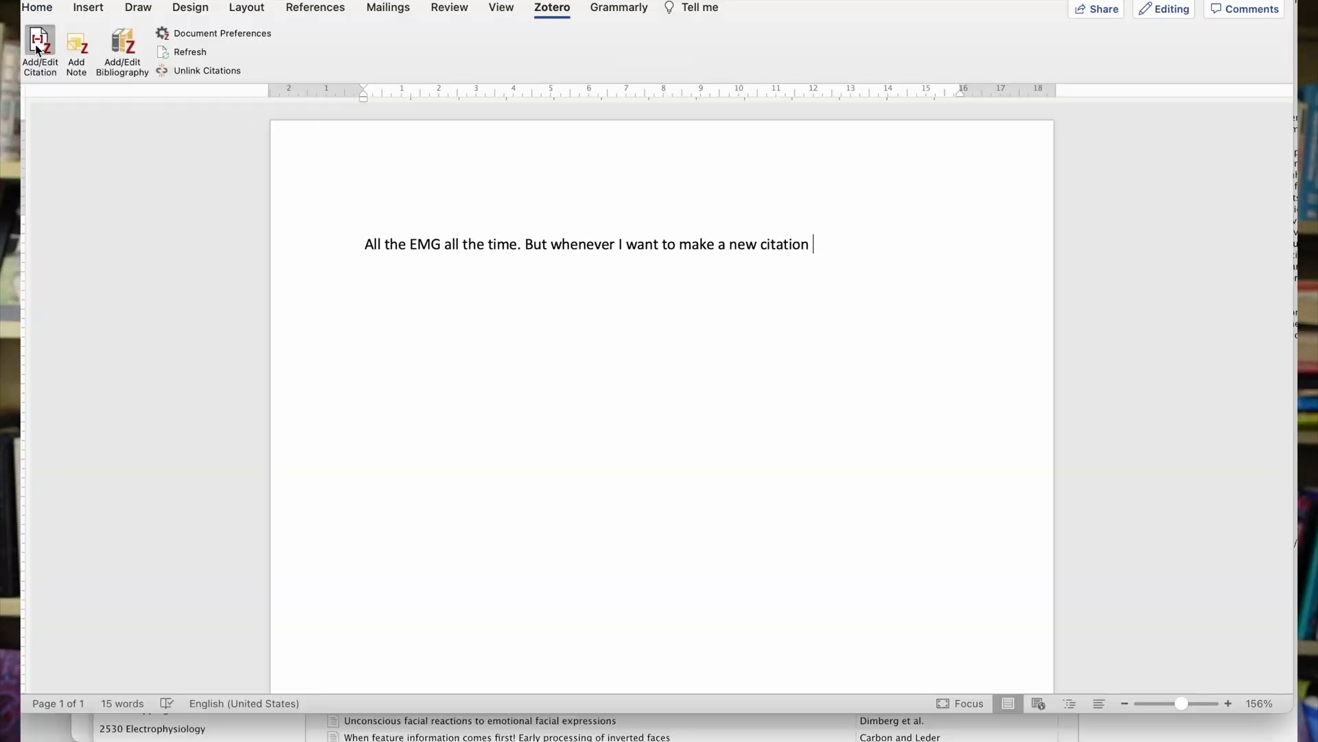
- Insert the Zotero citation (Blumenthal, 1998) and end the sentence with a period
{"action": "left_click", "coordinate": [39, 48]}
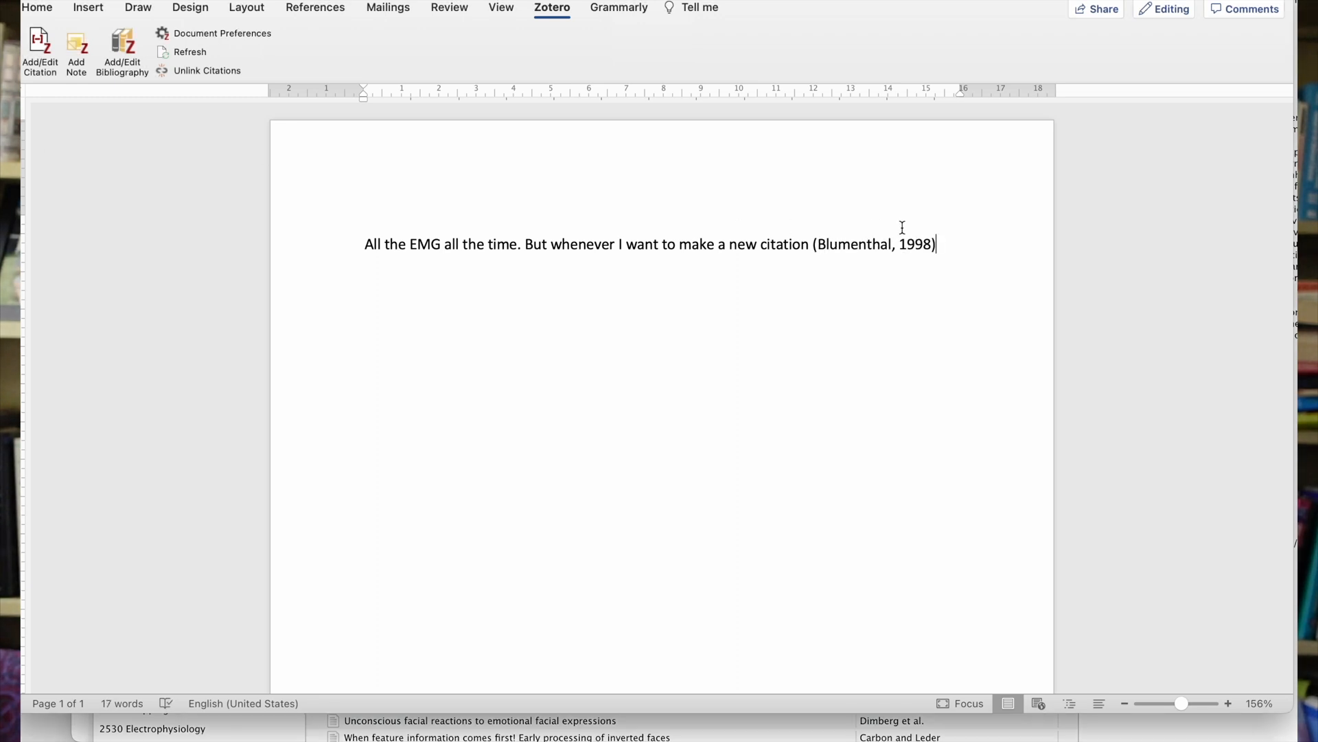
{"action": "type", "text": "."}
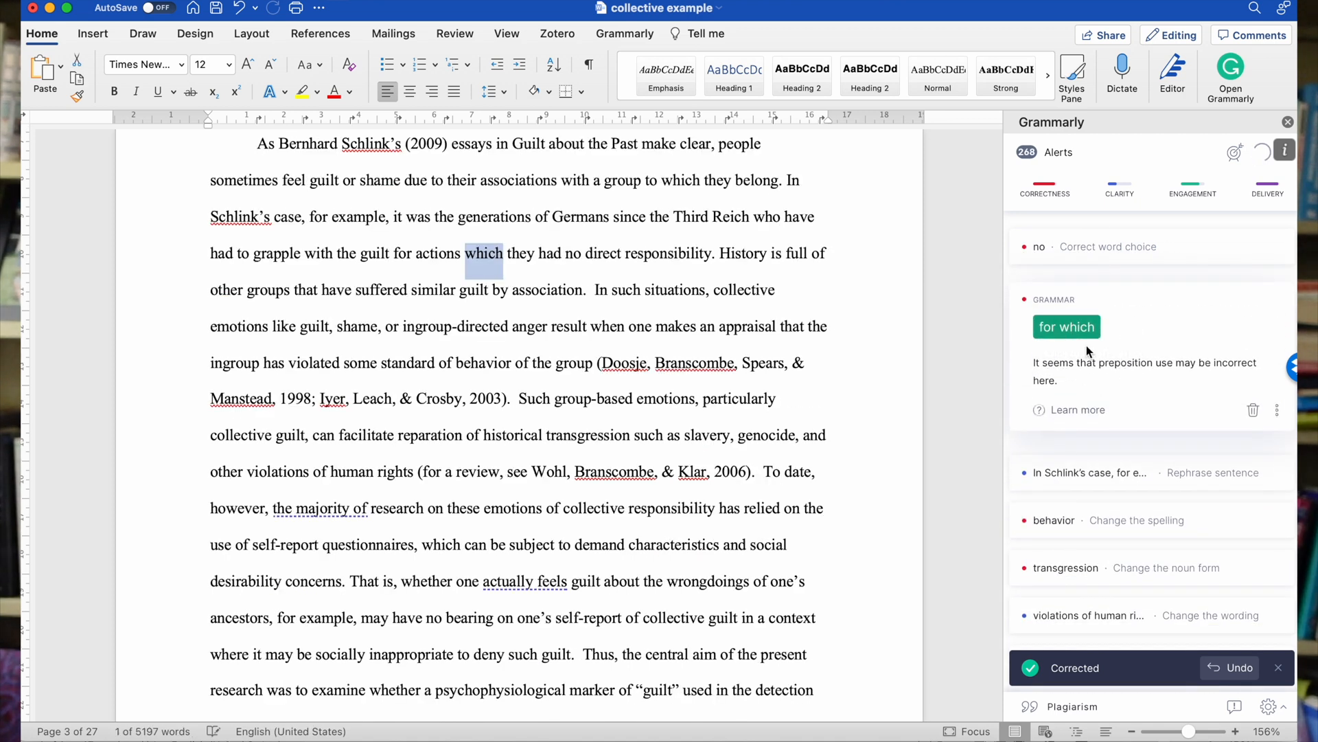
- Accept Grammarly's 'for which' insertion and pluralize 'transgression' to 'transgressions' in the manuscript
{"action": "left_click", "coordinate": [1066, 326]}
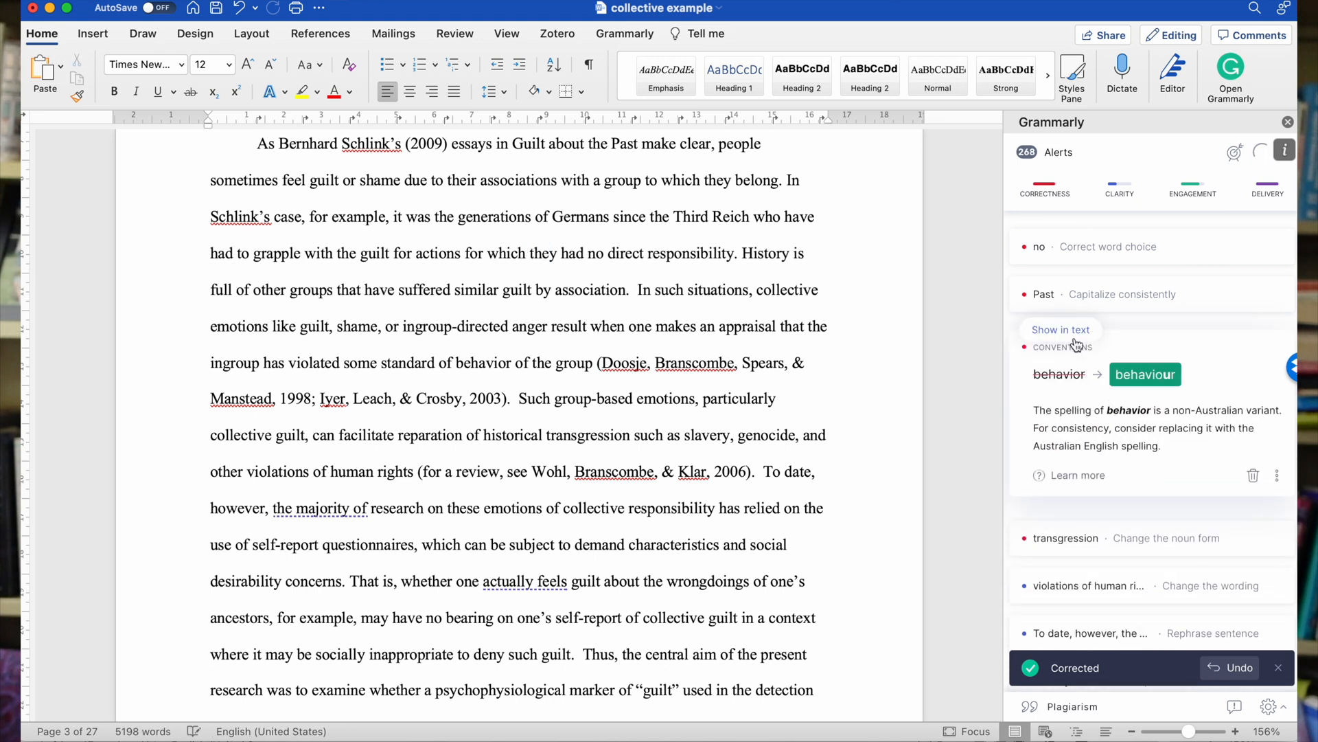
{"action": "left_click", "coordinate": [1060, 329]}
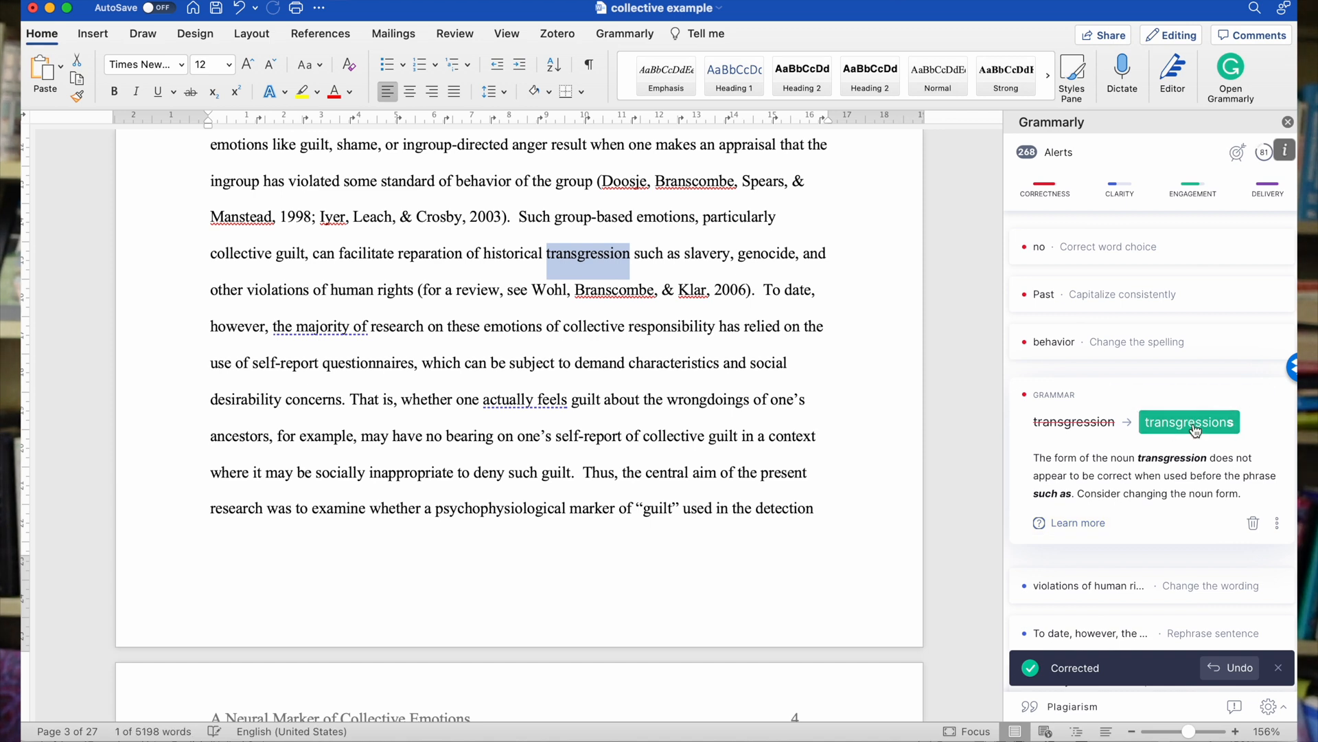
{"action": "left_click", "coordinate": [1188, 421]}
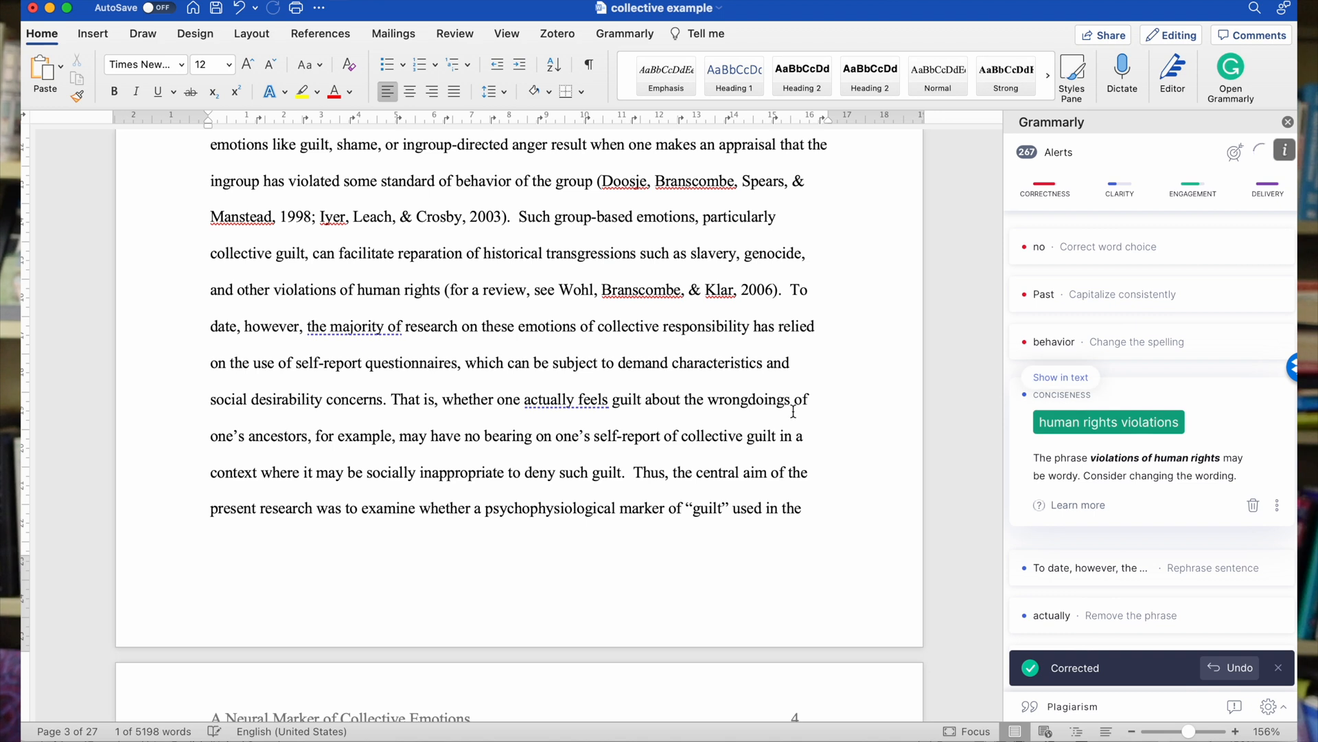